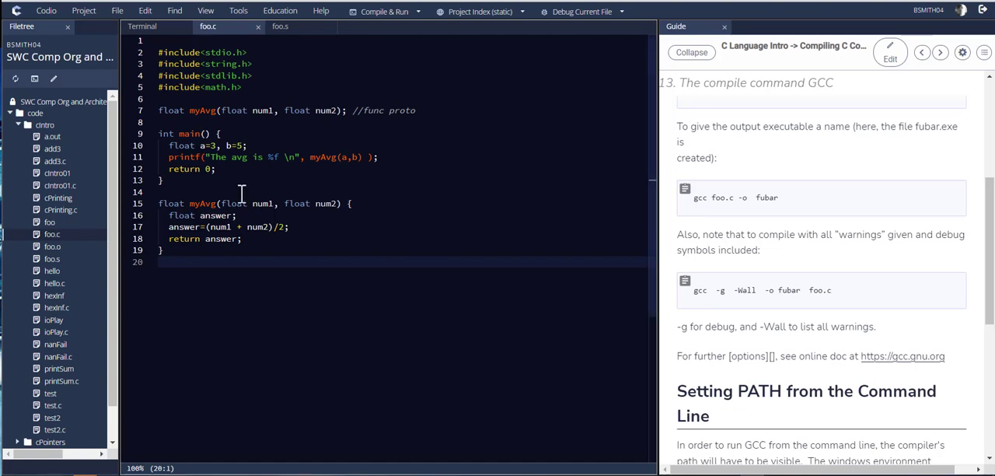
mouse_move(158, 45)
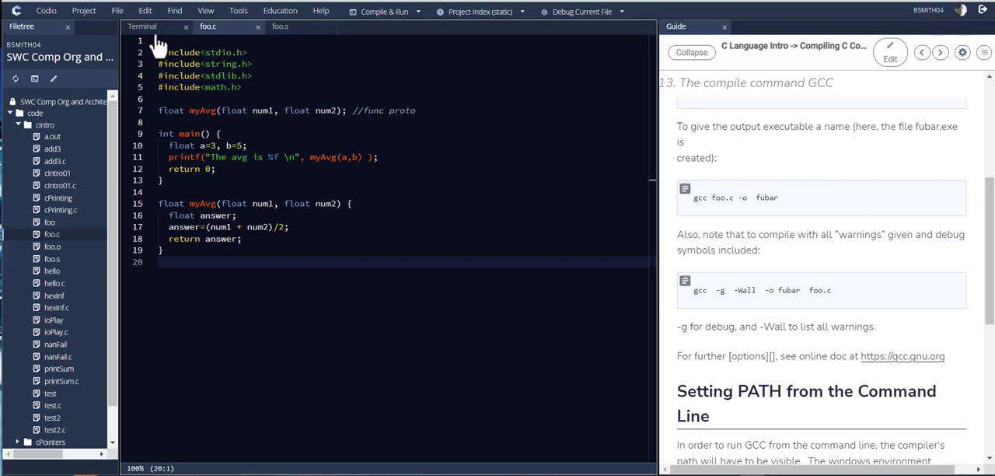
Step: Leave the foo.c editor in Codio and show the workspace terminal
click(145, 31)
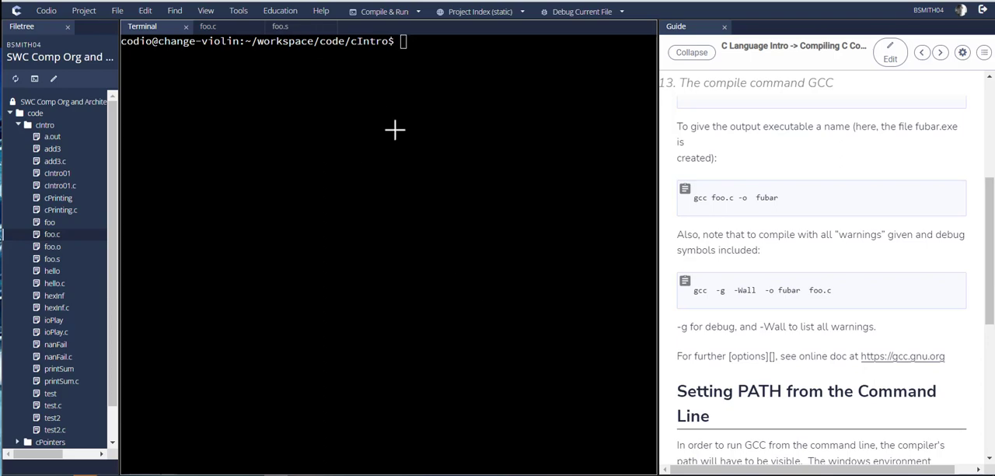
Step: Search the Start menu for cmd and launch Command Prompt from the results
key(alt+tab)
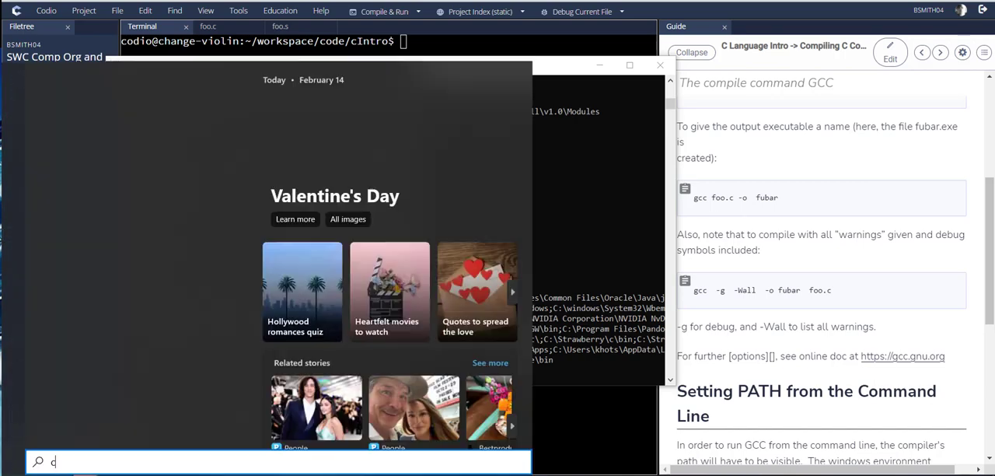
text(md)
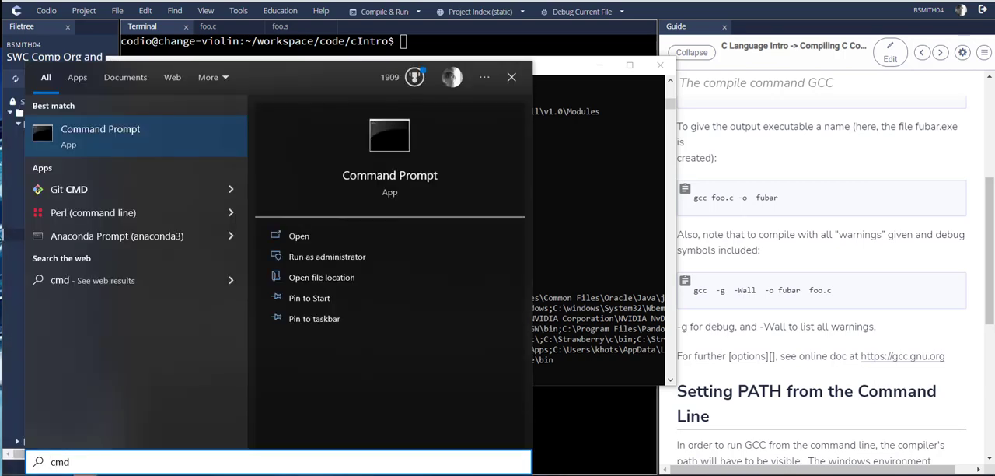
click(299, 235)
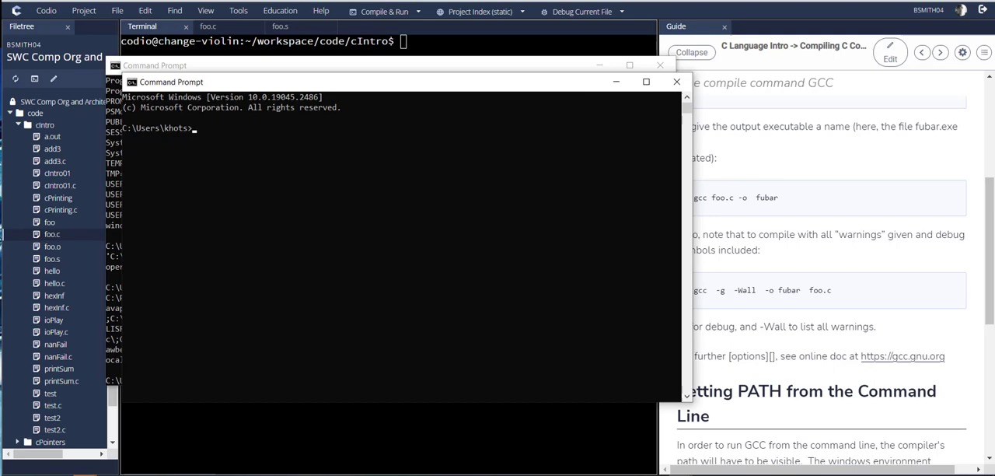
mouse_move(560, 85)
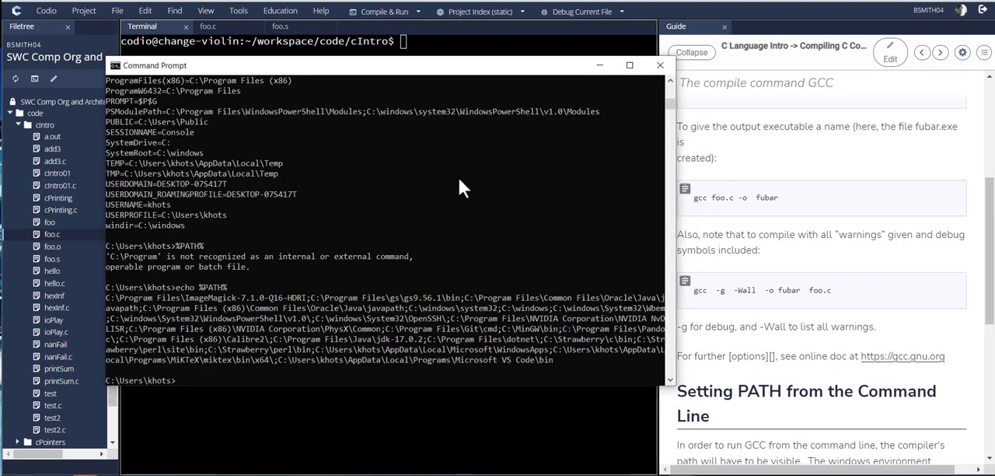
Step: Clear the console with cls and list the home directory contents with dir
text(cld)
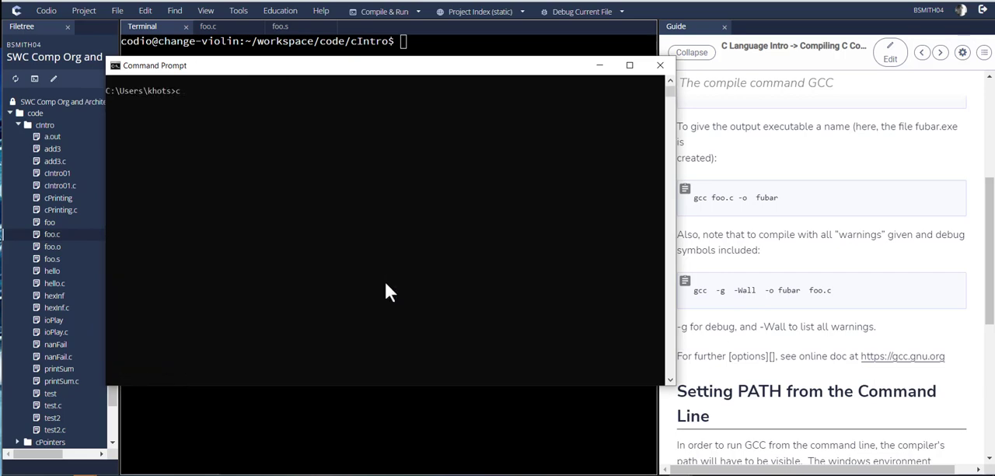
text(di)
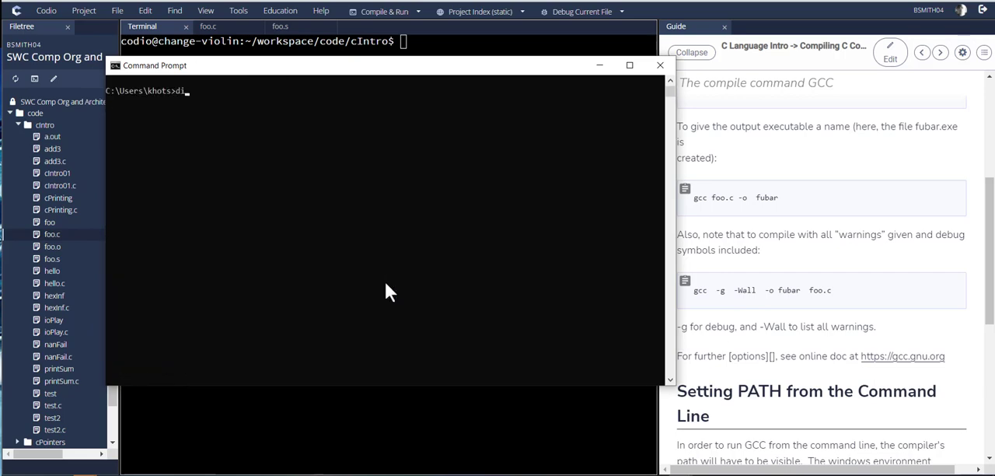
text(r)
text(n)
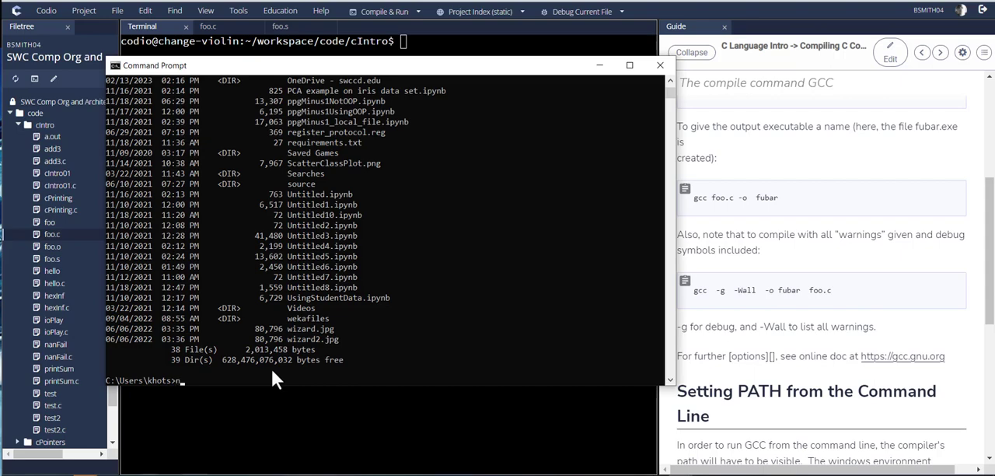
Step: Run the misspelled 'gccc' command to get the 'not recognized' error
text(gcc)
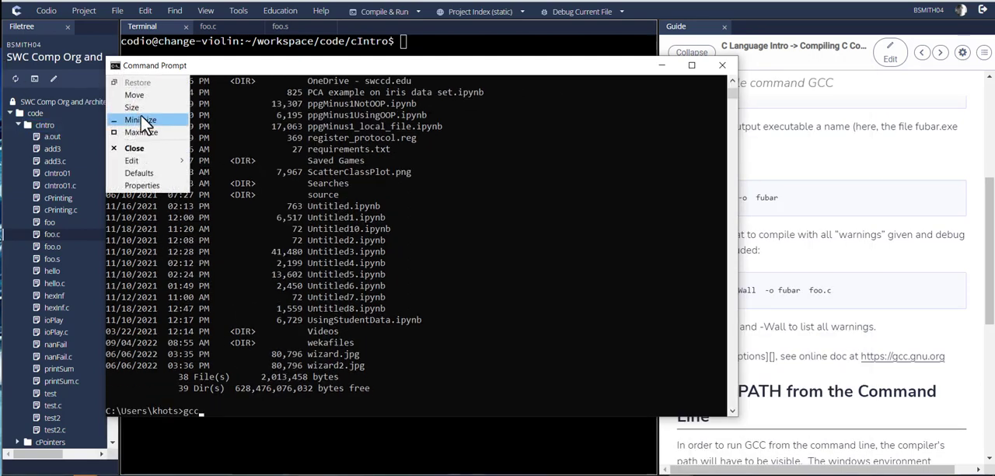
mouse_move(133, 160)
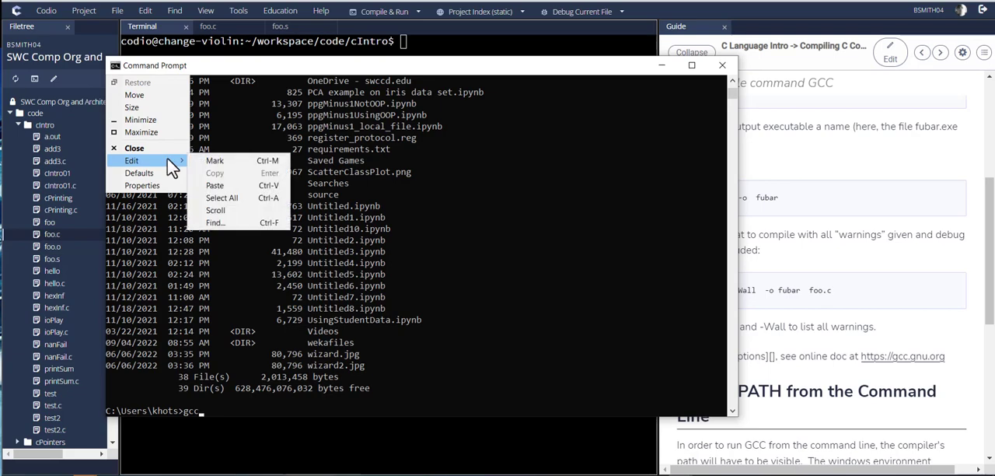
mouse_move(225, 165)
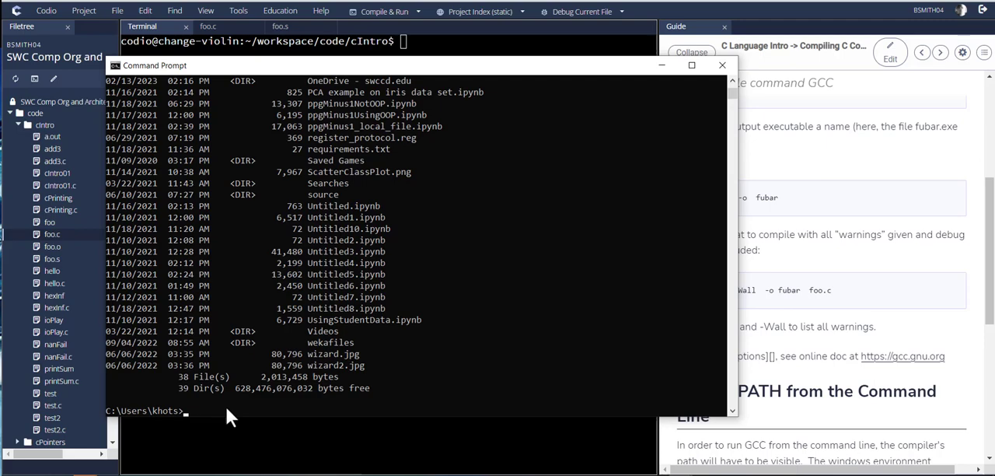
text(g)
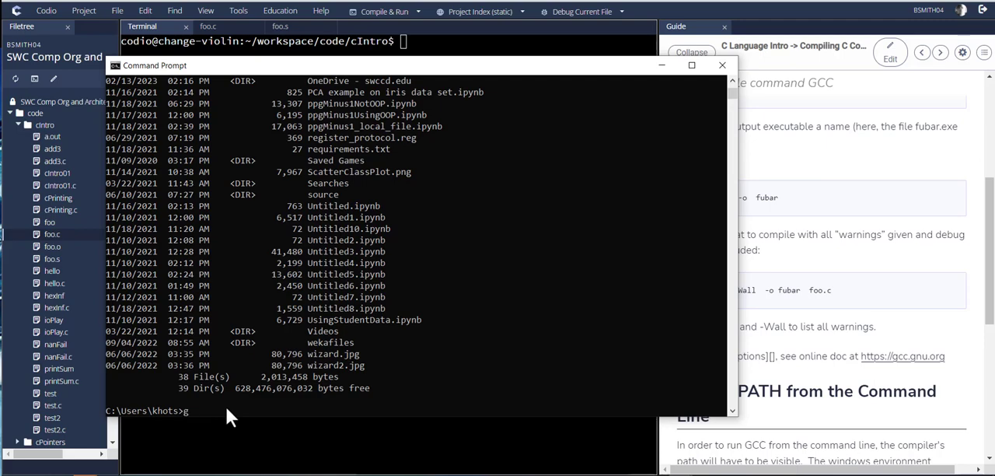
text(ccc)
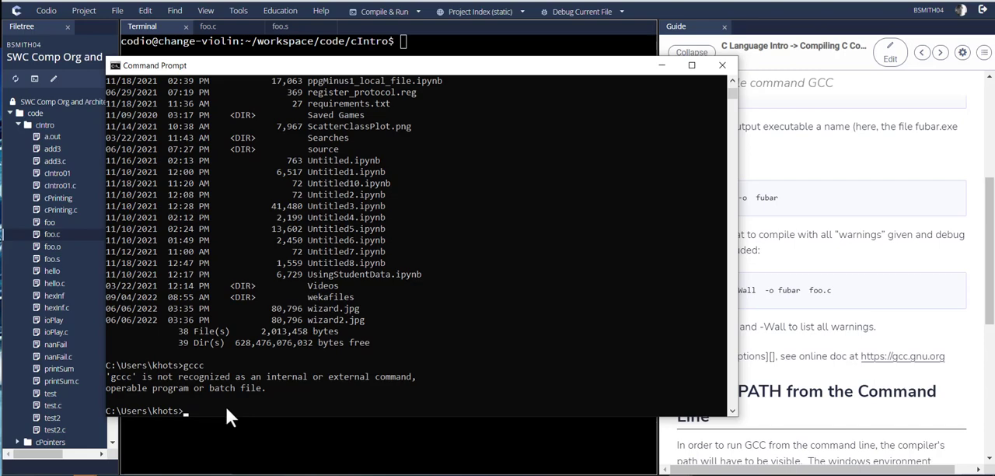
click(118, 65)
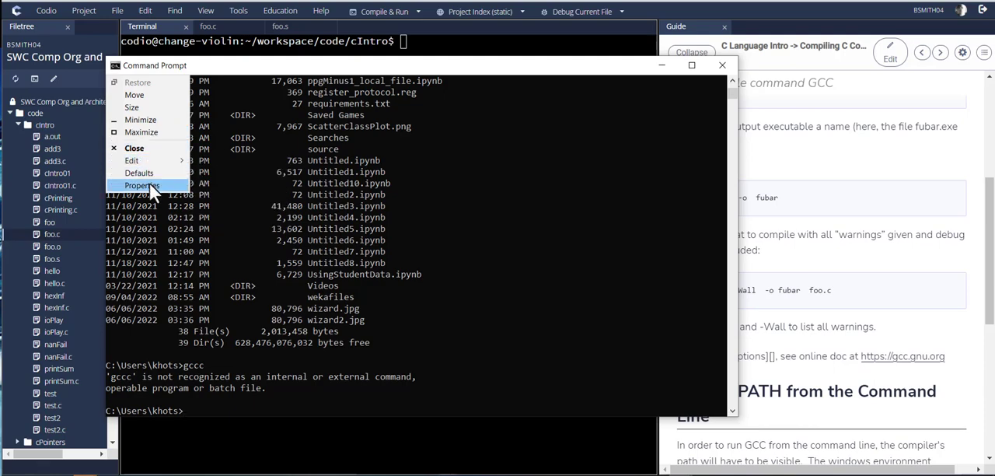
Step: Set the console font size to 24 in the Command Prompt properties
click(141, 185)
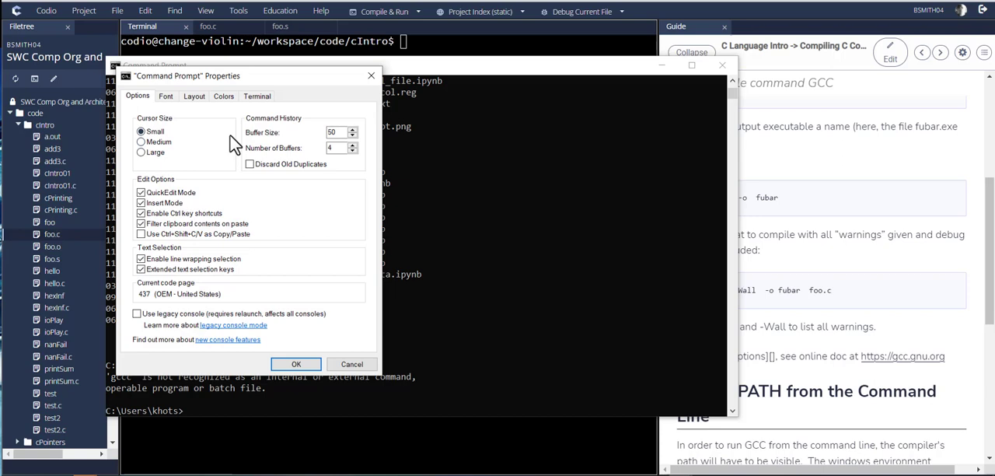
click(166, 95)
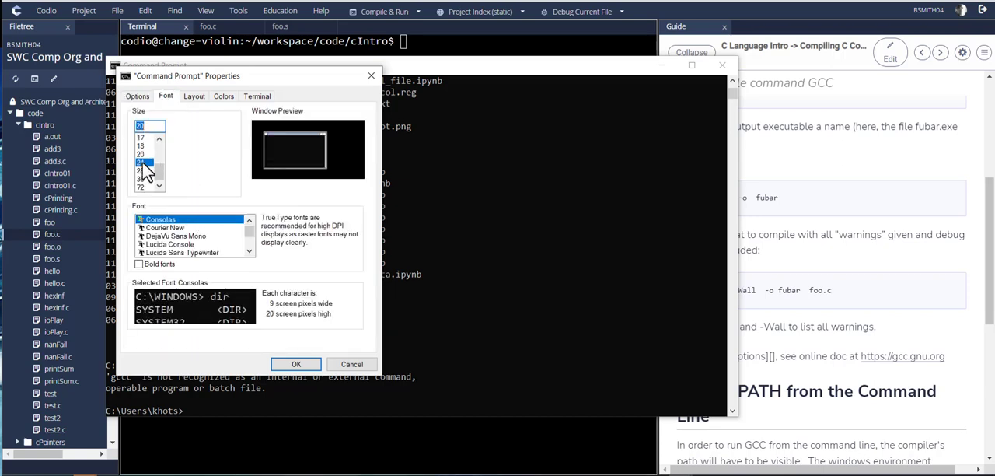
click(143, 161)
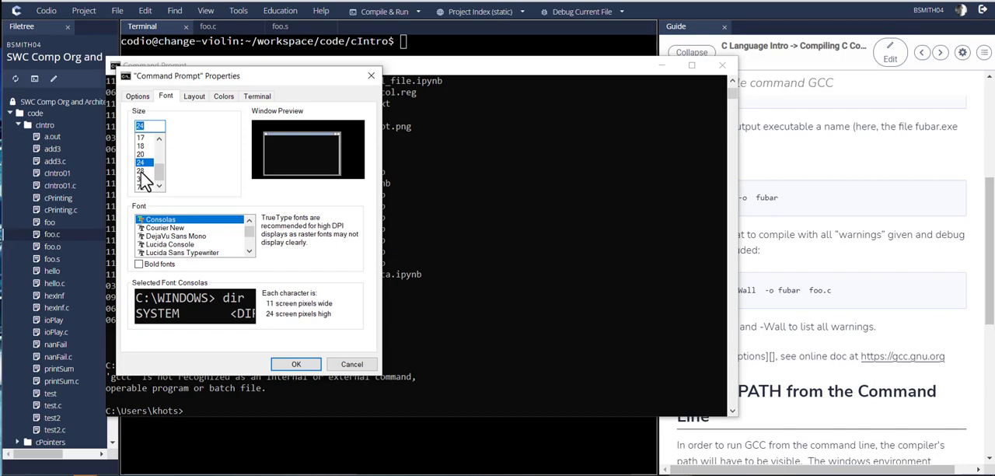
click(295, 364)
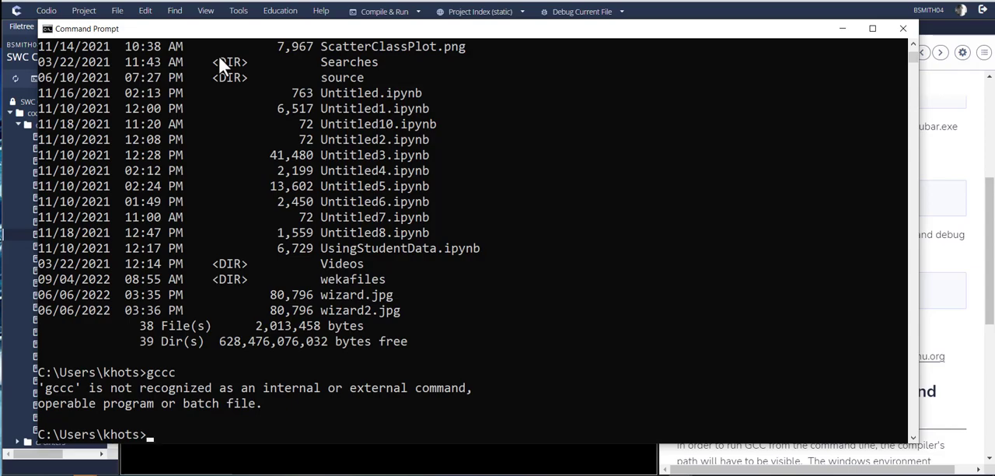
text(set)
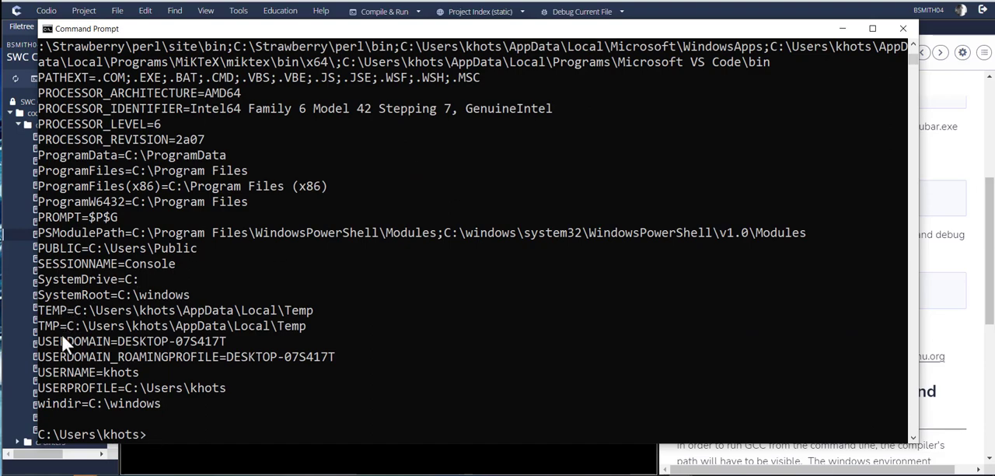
mouse_move(108, 385)
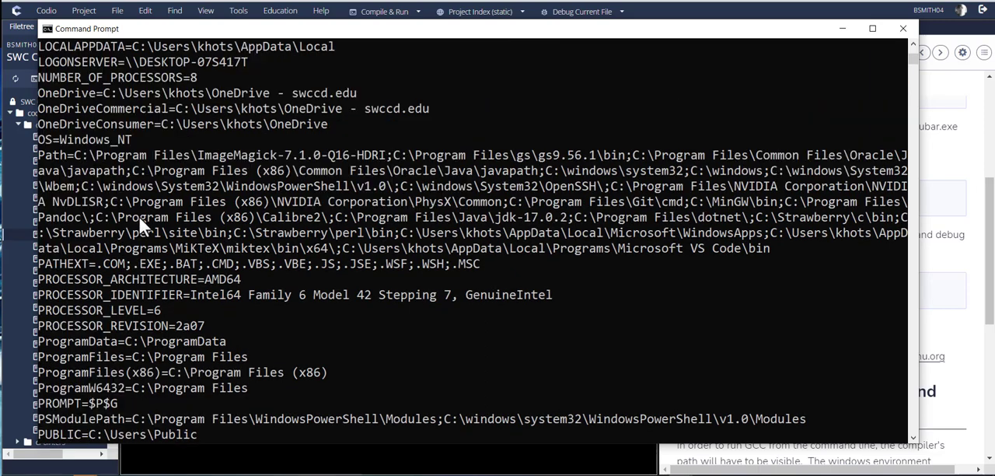
mouse_move(194, 295)
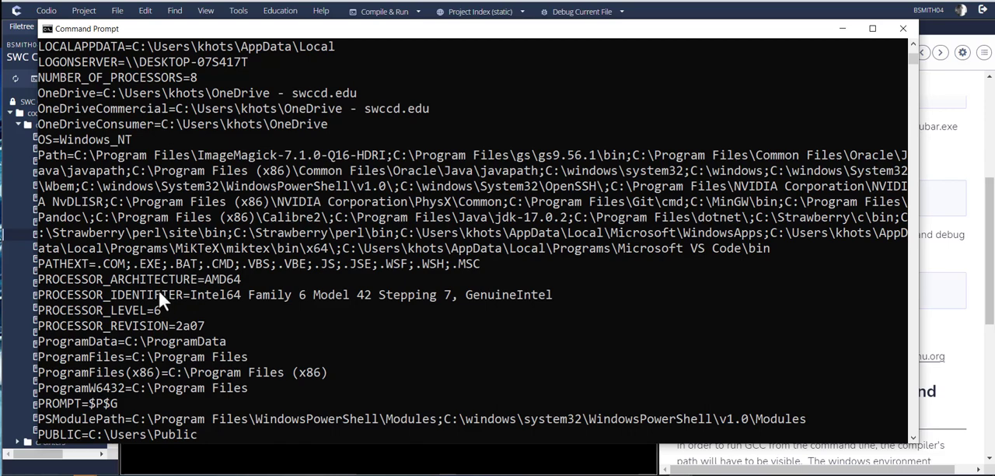
mouse_move(46, 149)
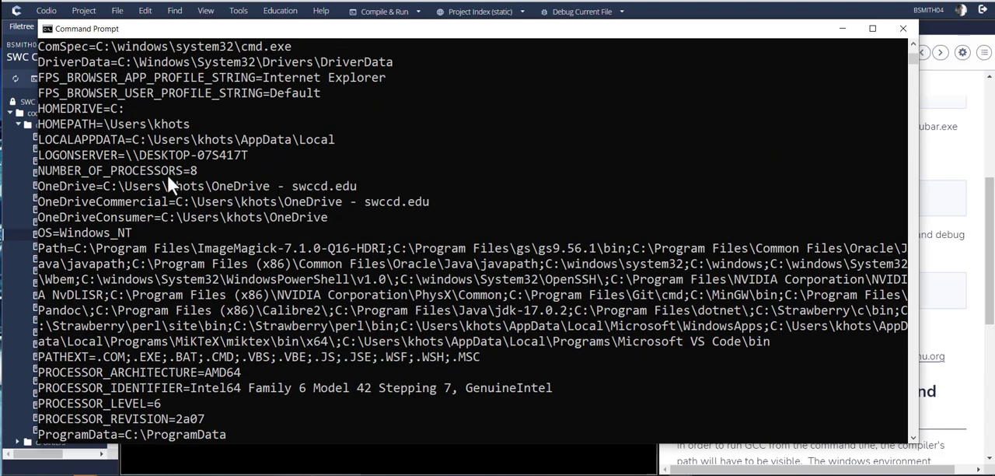
scroll(down, 3)
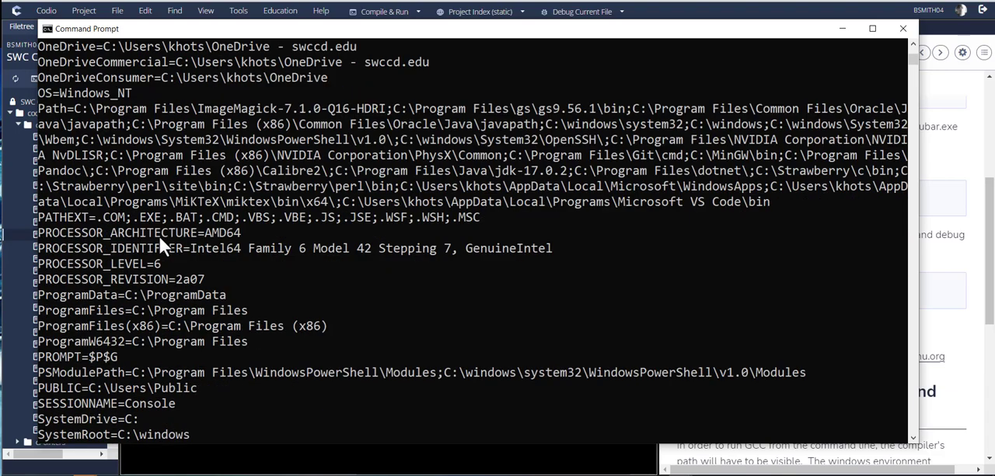
scroll(down, 3)
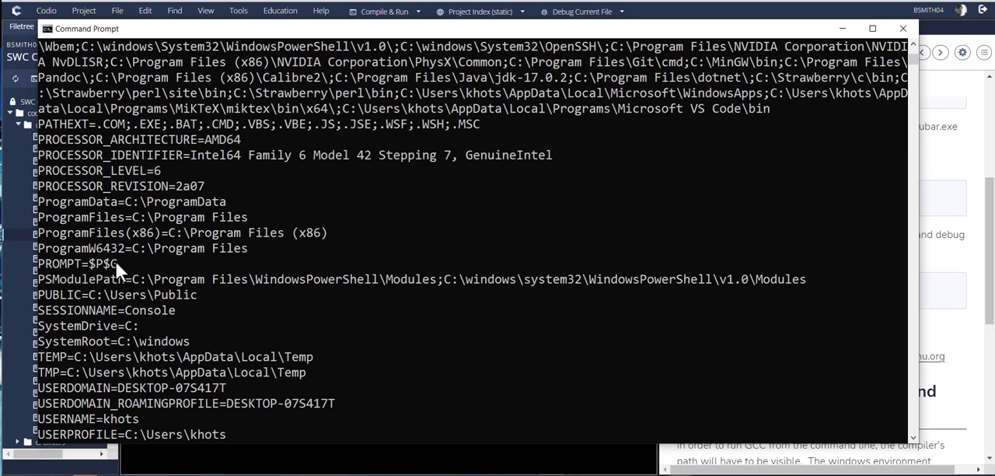
mouse_move(146, 368)
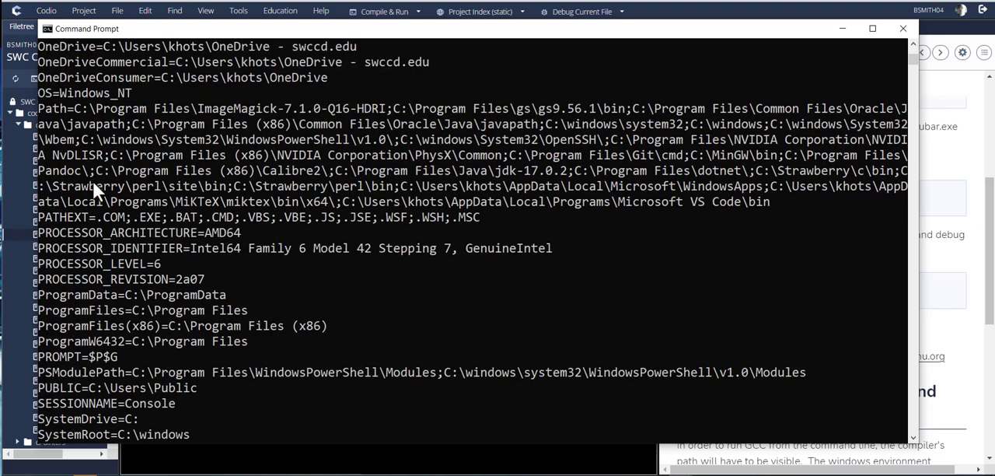
mouse_move(53, 114)
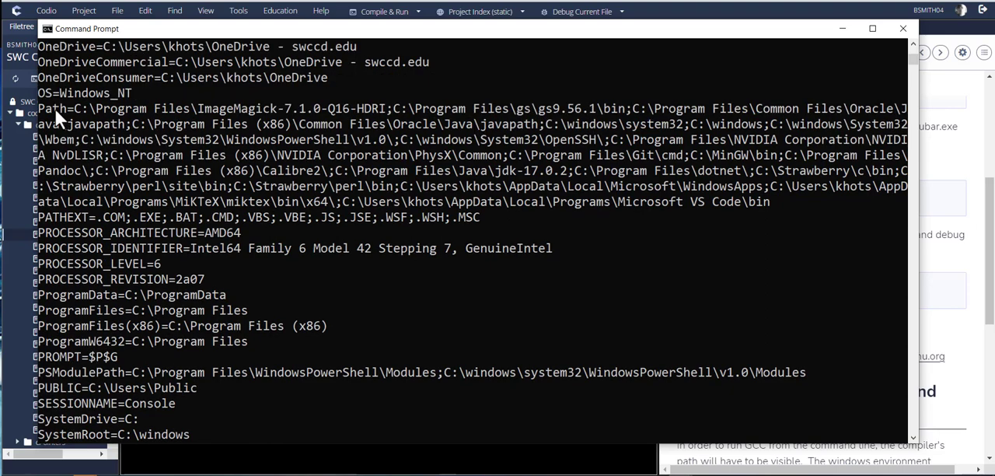
mouse_move(294, 108)
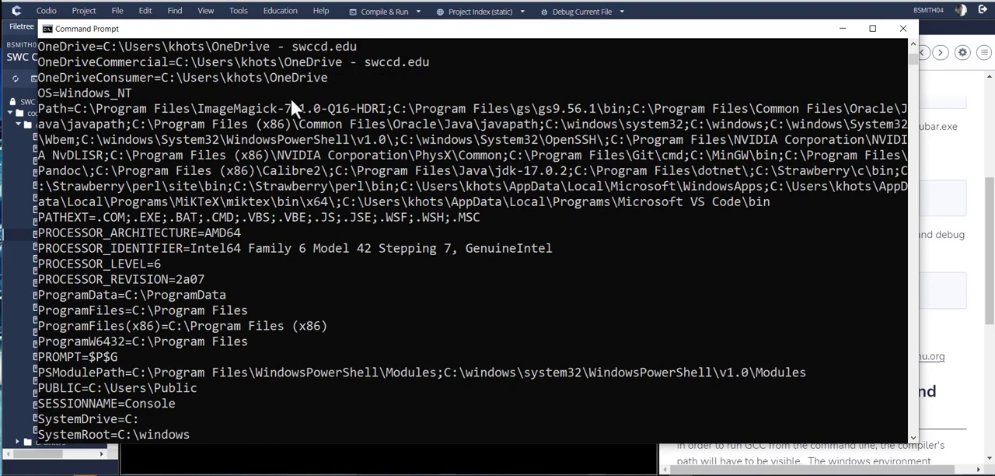
mouse_move(251, 139)
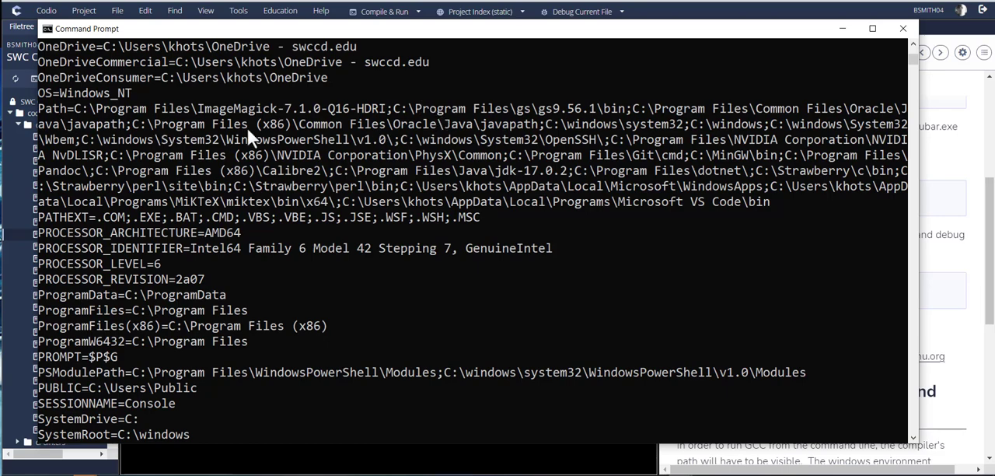
mouse_move(390, 115)
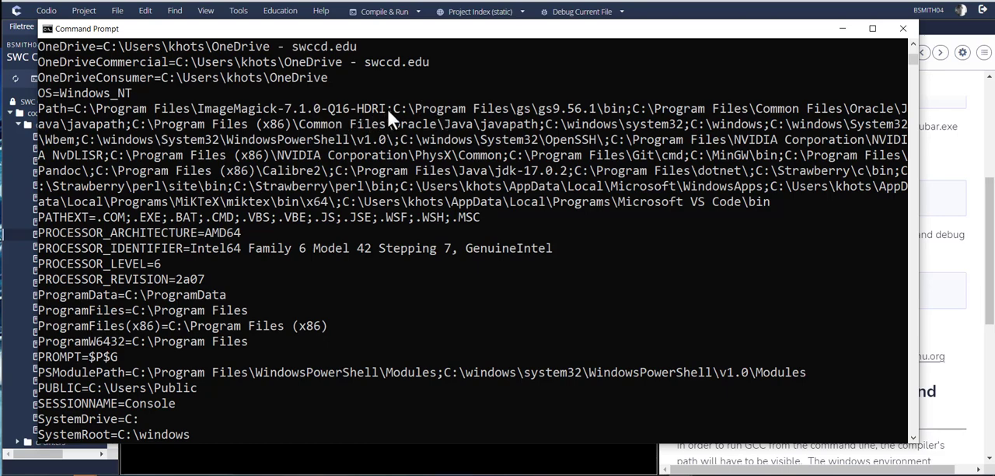
mouse_move(557, 120)
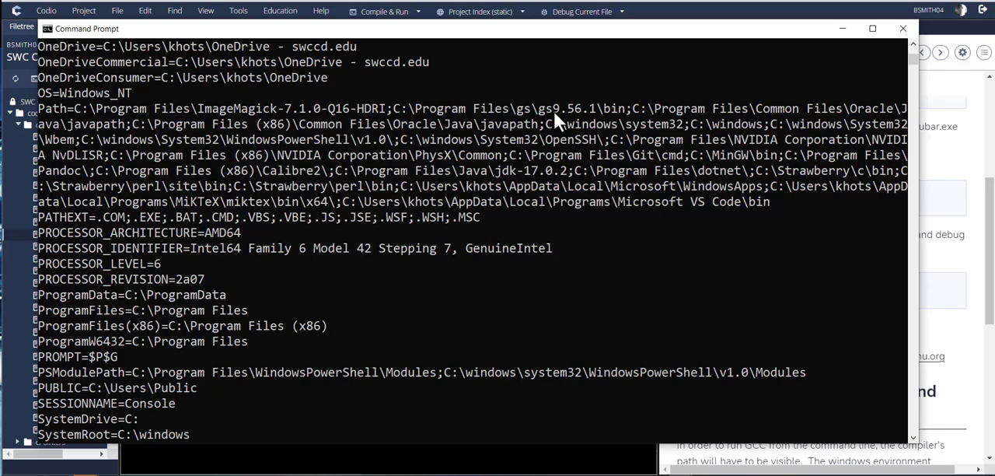
mouse_move(801, 124)
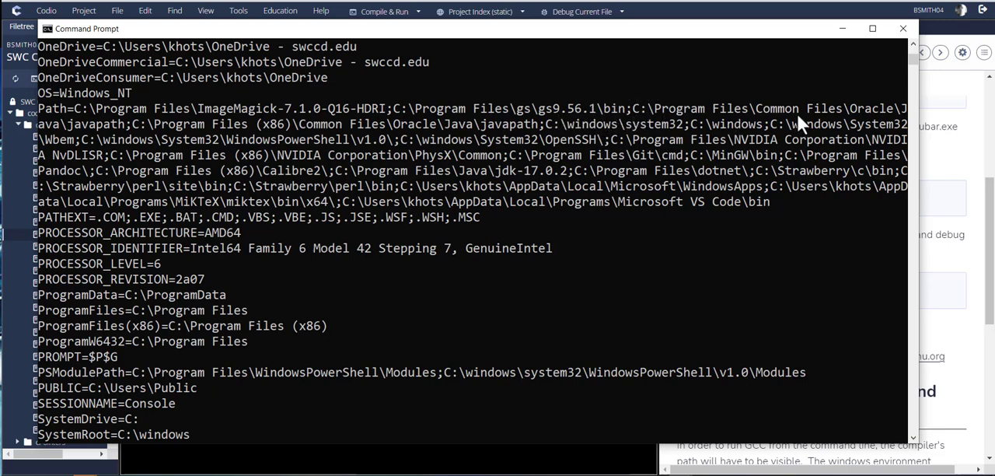
mouse_move(299, 360)
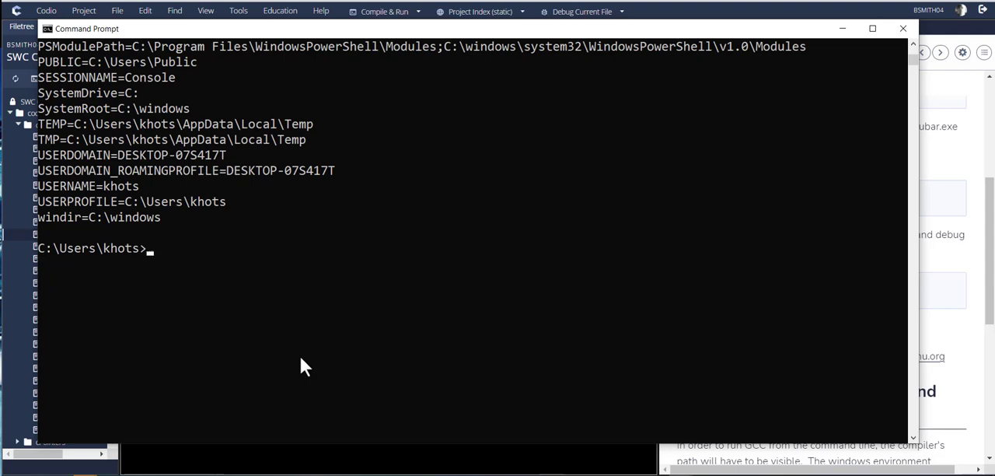
Step: Clear the console, echo %PATH% to confirm C:\MinGW\bin, then clear again
text(cls)
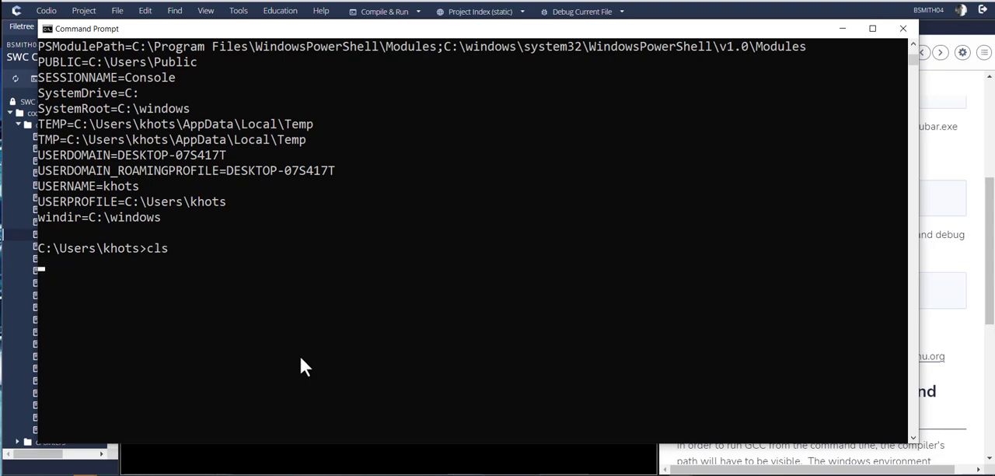
text(ggg)
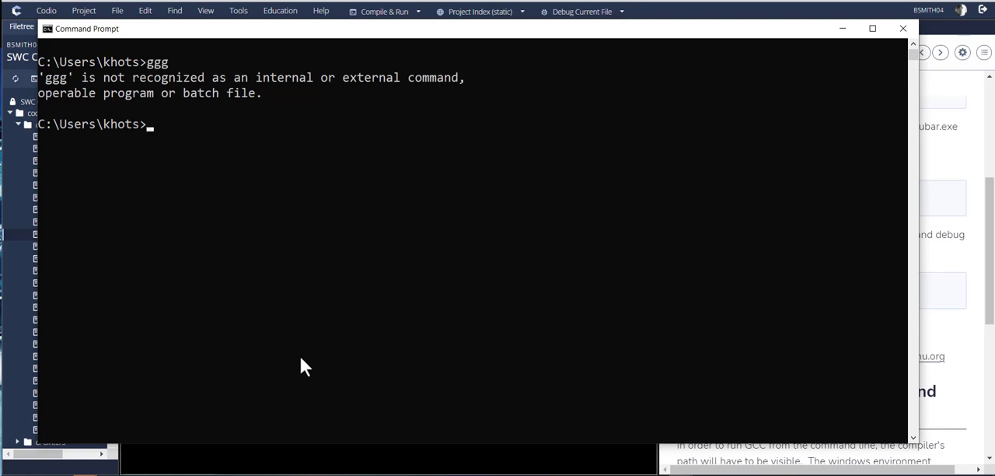
text(e)
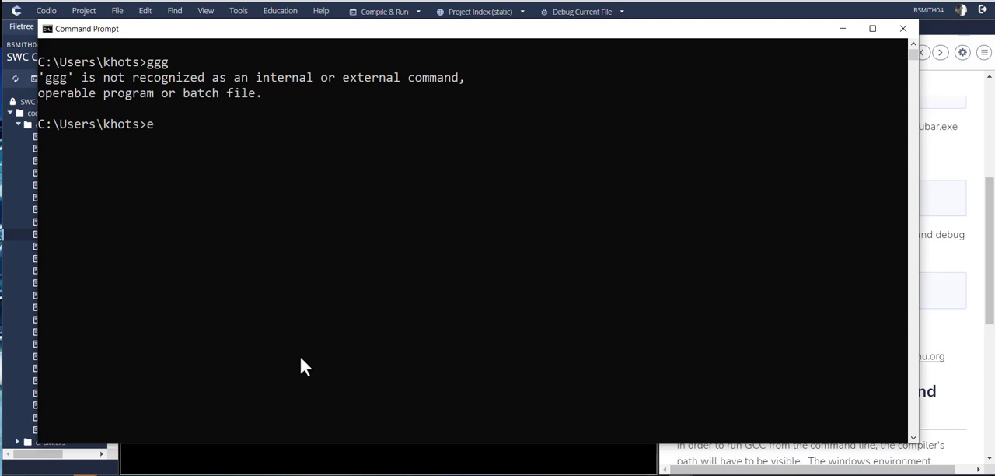
text(cs)
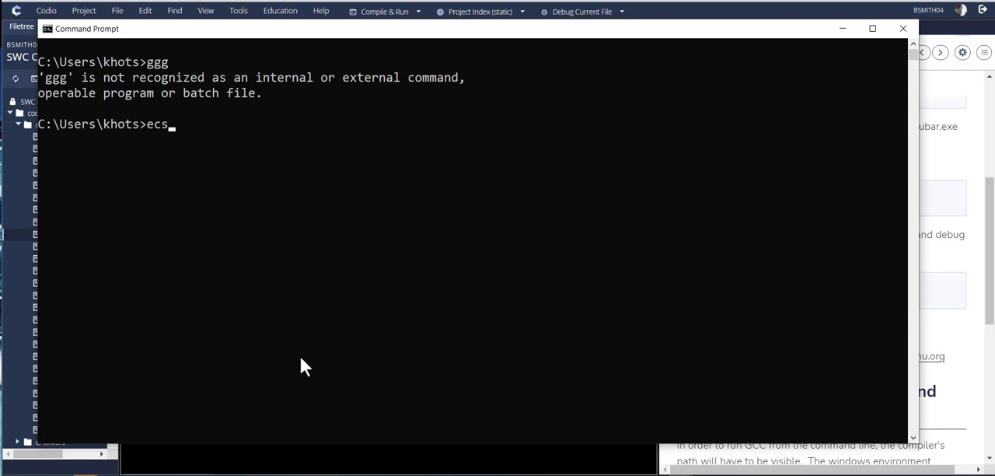
text(echo)
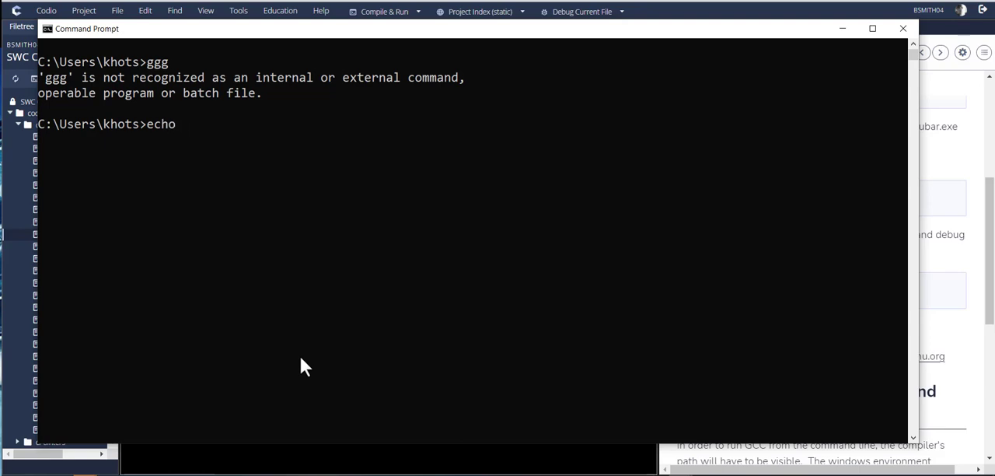
text(%%)
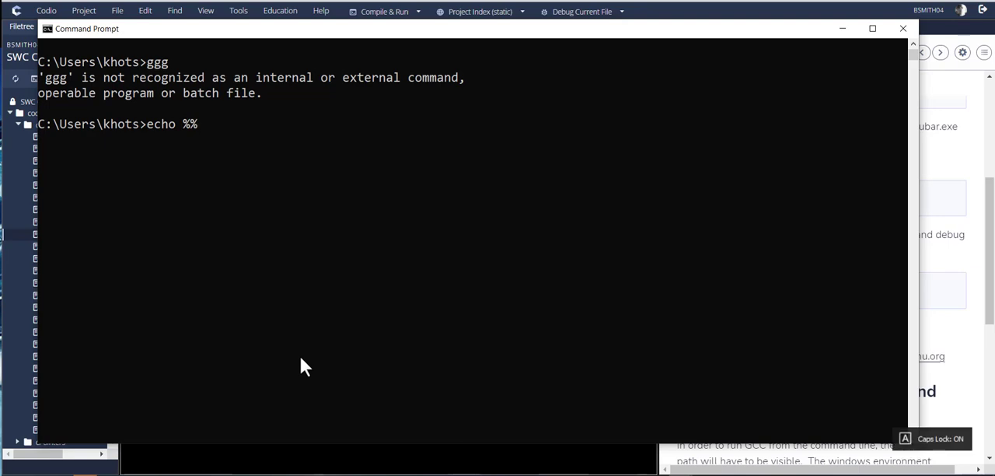
text(PATH)
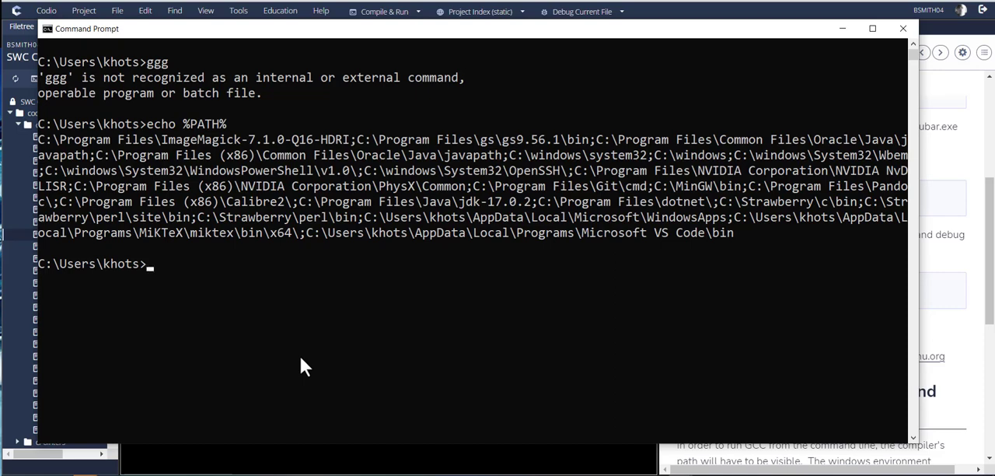
mouse_move(709, 220)
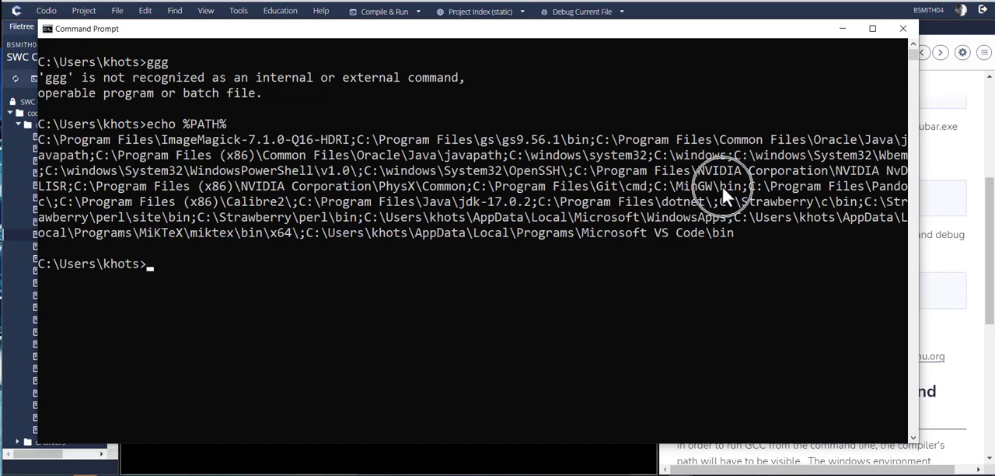
mouse_move(675, 198)
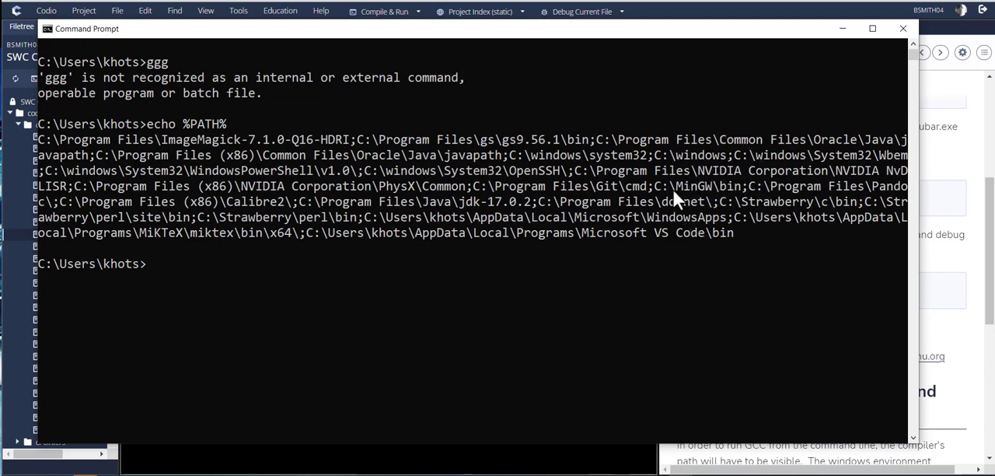
mouse_move(701, 212)
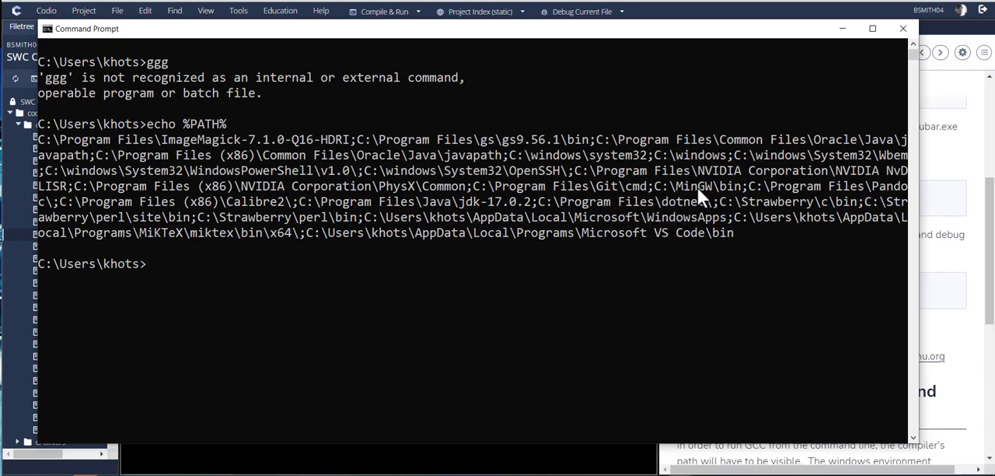
mouse_move(281, 280)
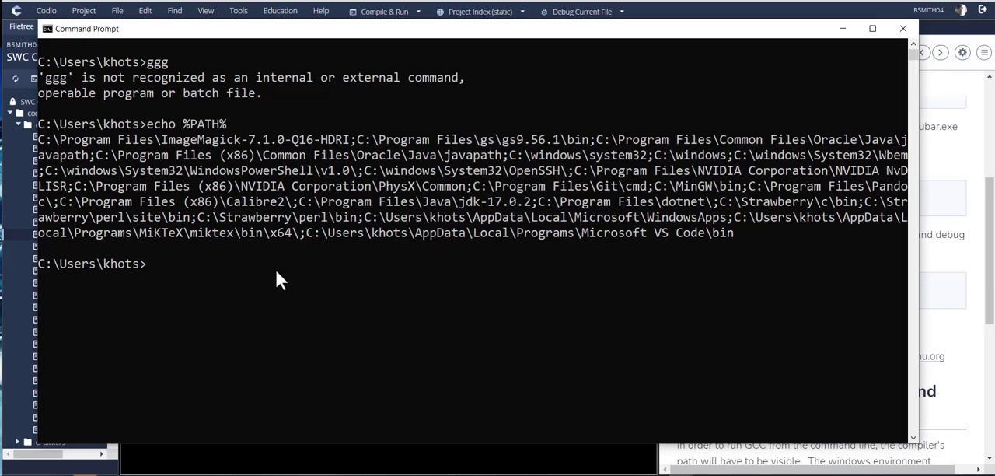
mouse_move(226, 294)
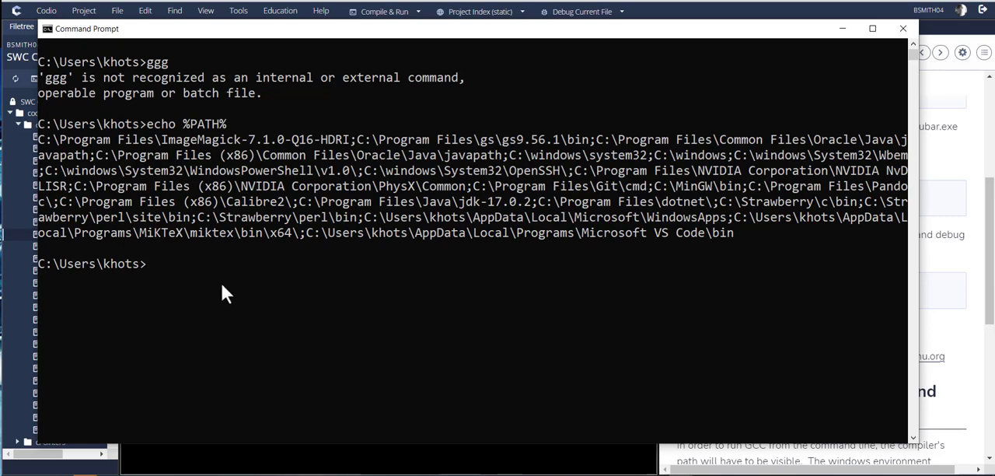
text(clear)
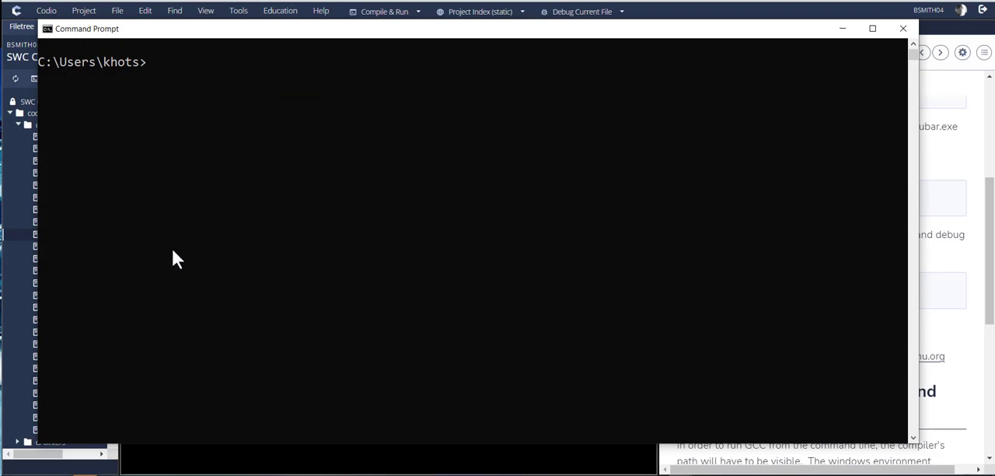
mouse_move(84, 111)
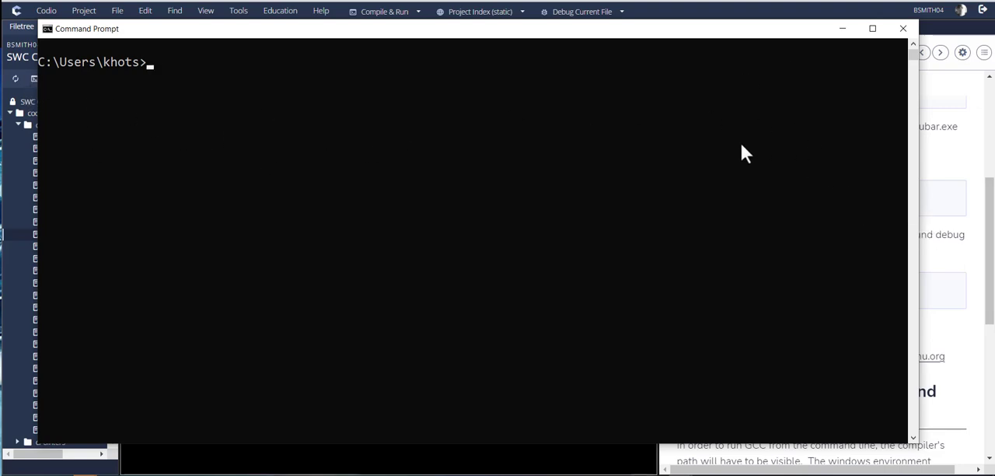
mouse_move(616, 244)
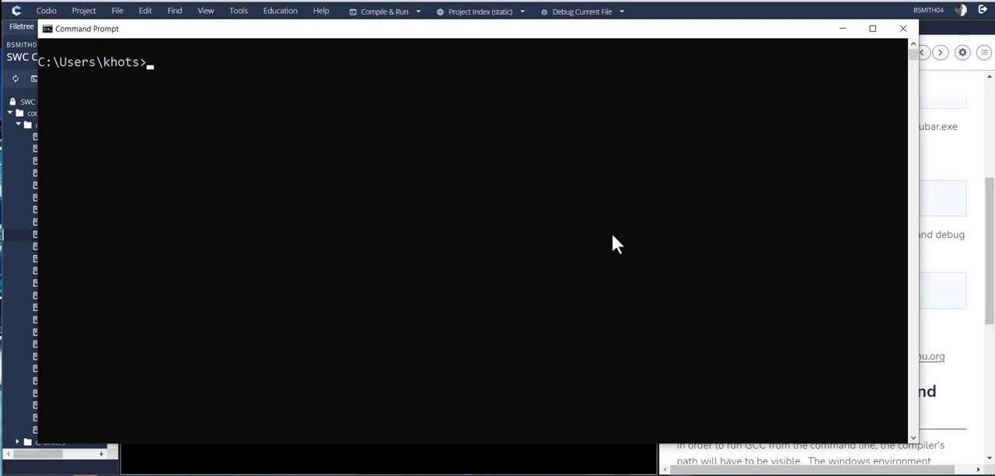
mouse_move(512, 324)
text(notep)
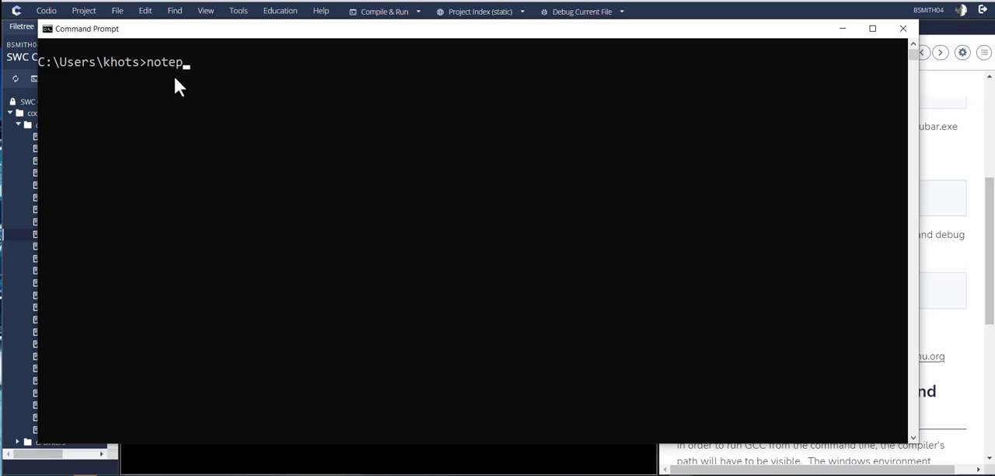
Step: Create and open a new empty foo2.c in Notepad from the prompt
text(ad)
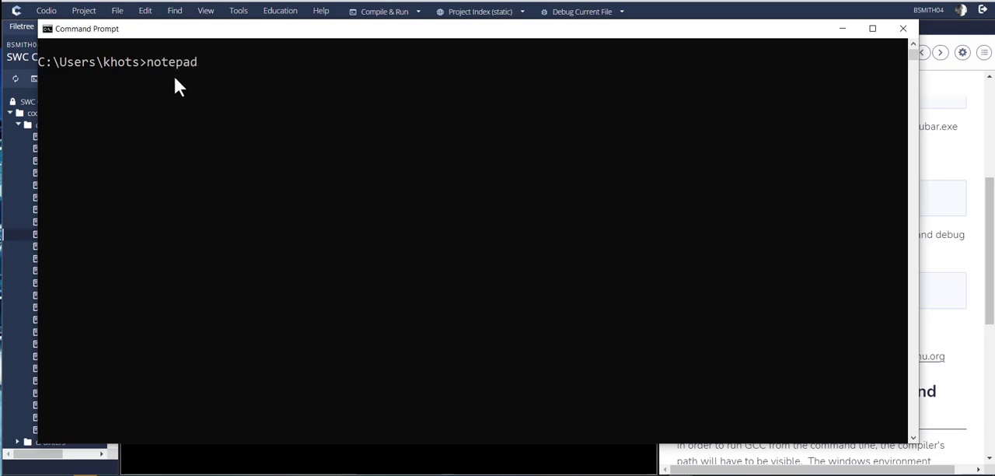
text(f)
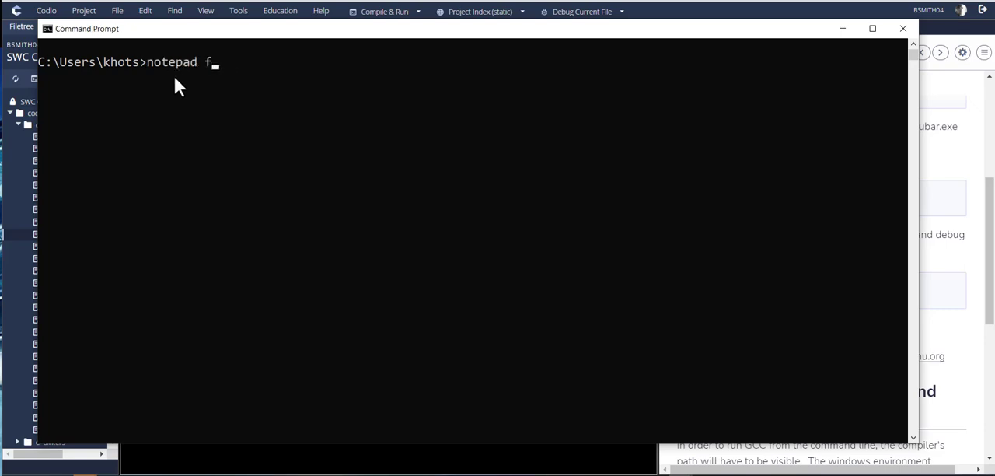
text(o)
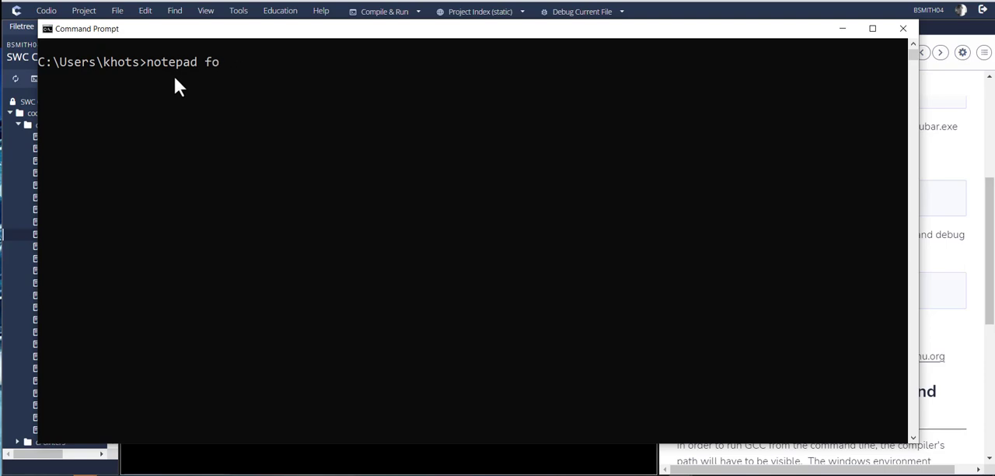
text(o2.c)
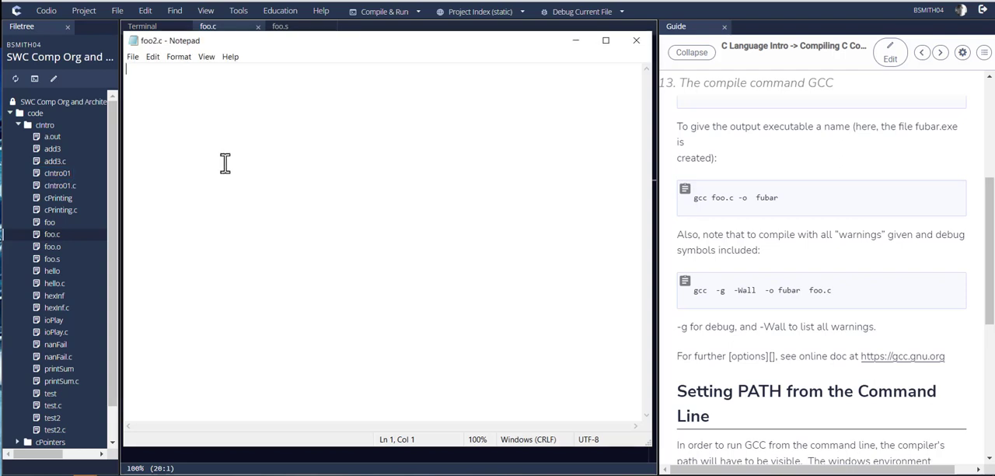
Step: Paste the myAvg averaging program into foo2.c, then close Notepad saving the file
text(#include<stdio.h>)
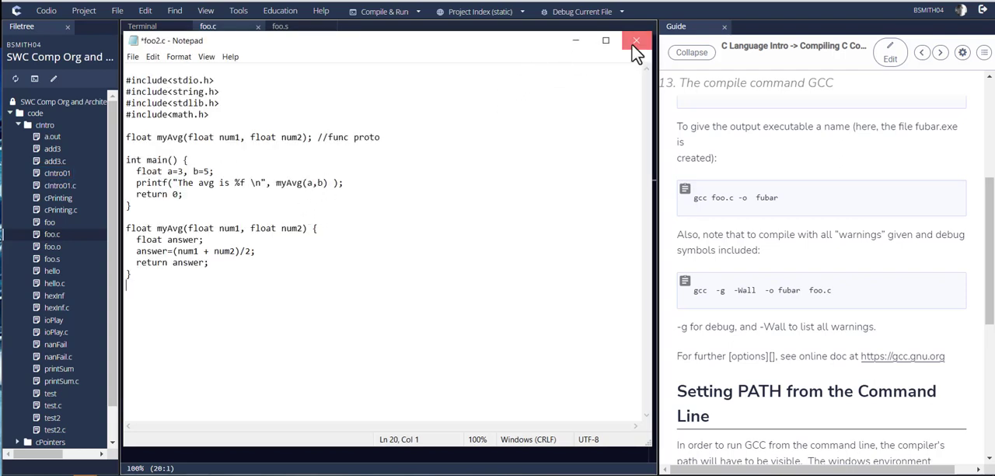
click(633, 42)
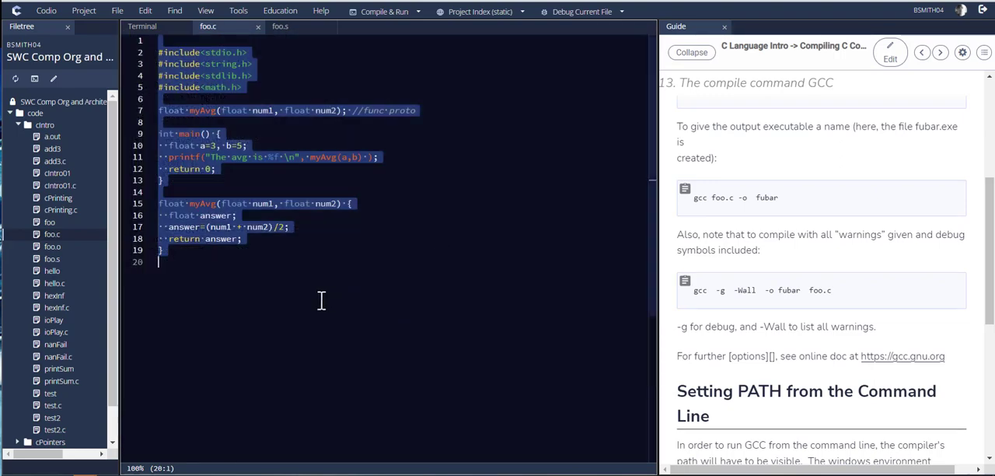
key(alt+tab)
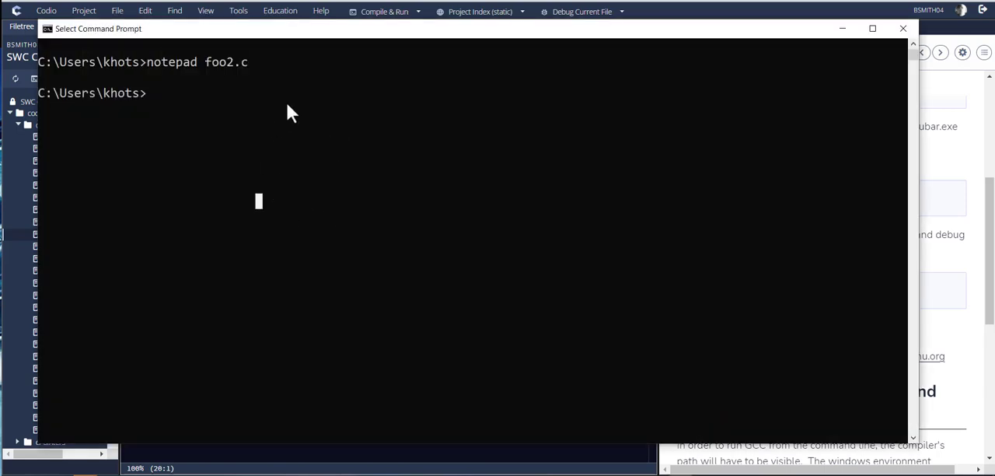
Step: List fo* files, showing foo.c and foo2.c at 333 bytes each
text(dir)
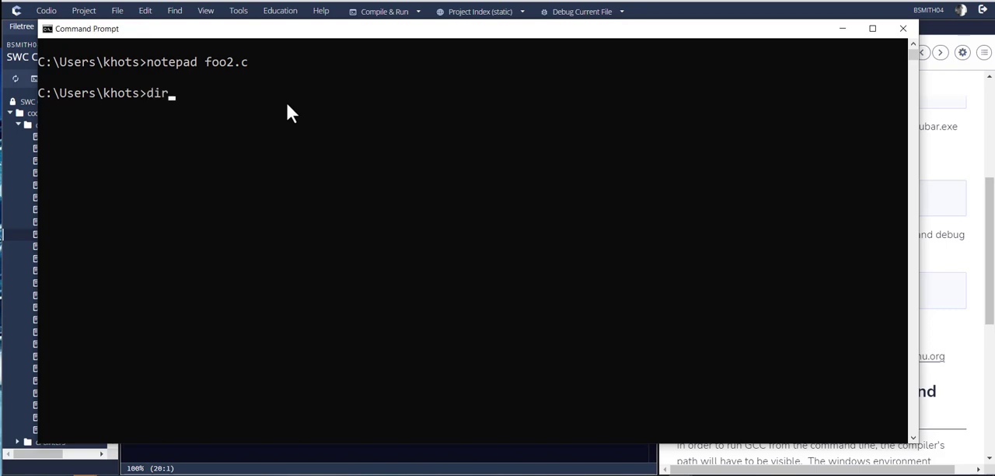
text(f)
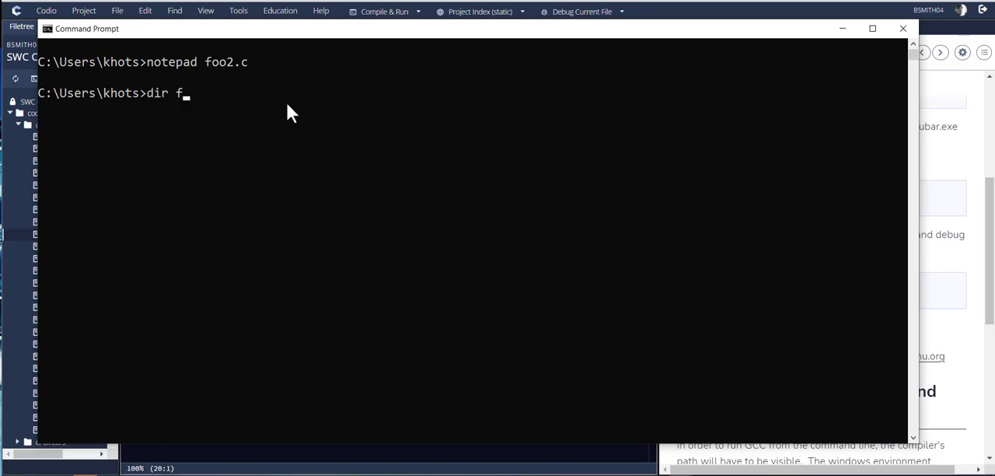
text(o*)
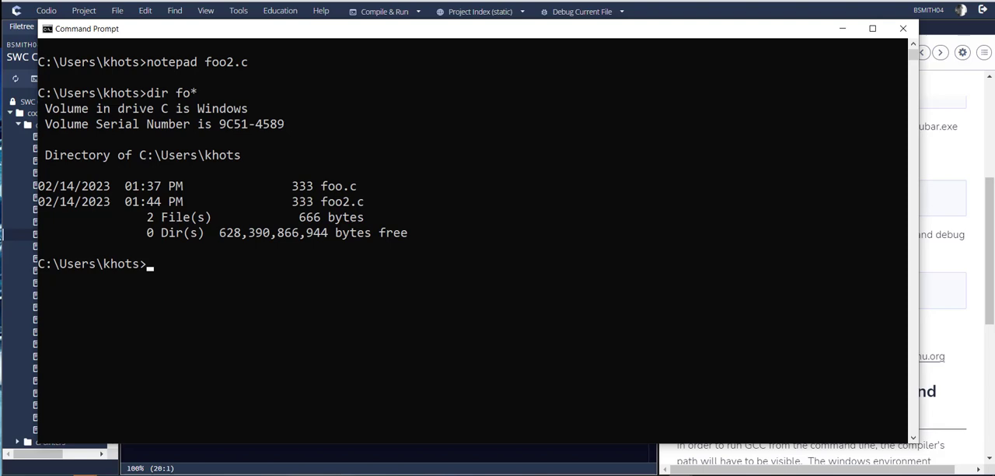
mouse_move(159, 216)
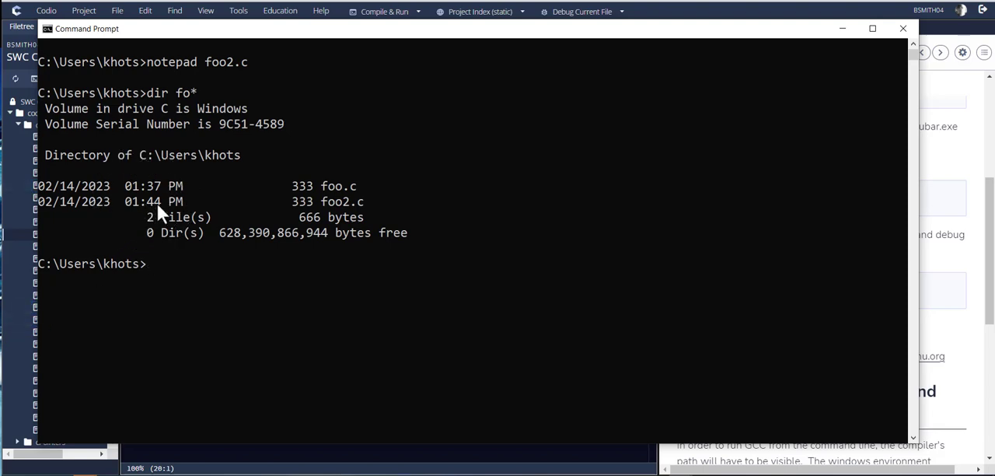
mouse_move(296, 259)
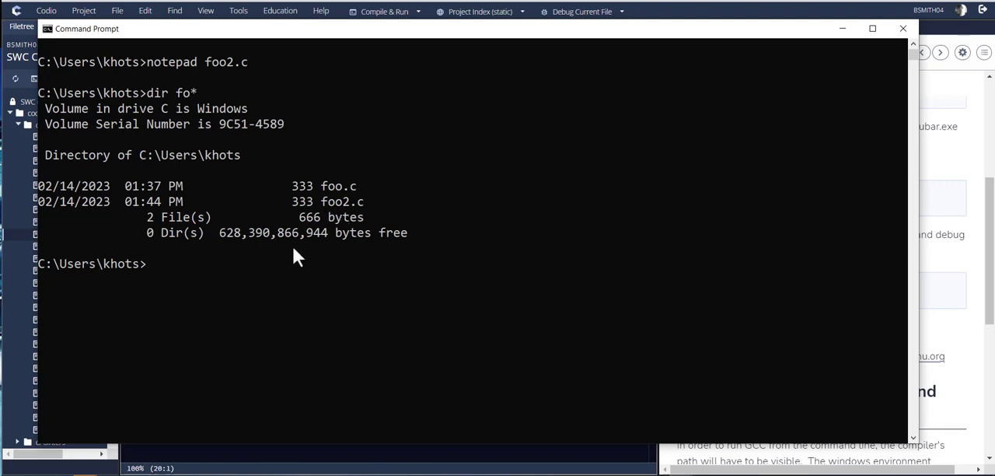
Step: Compile foo2.c with gcc, then list by date (dir /od) showing a.exe
text(g)
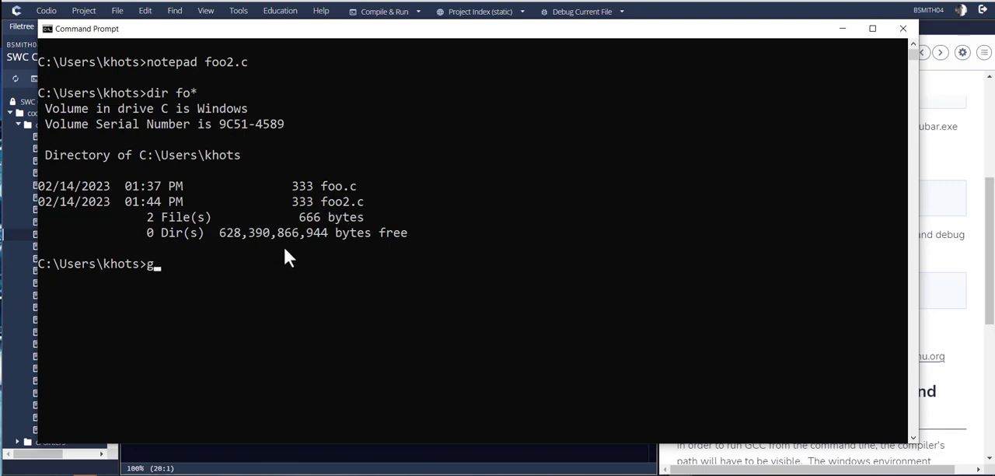
text(cc g)
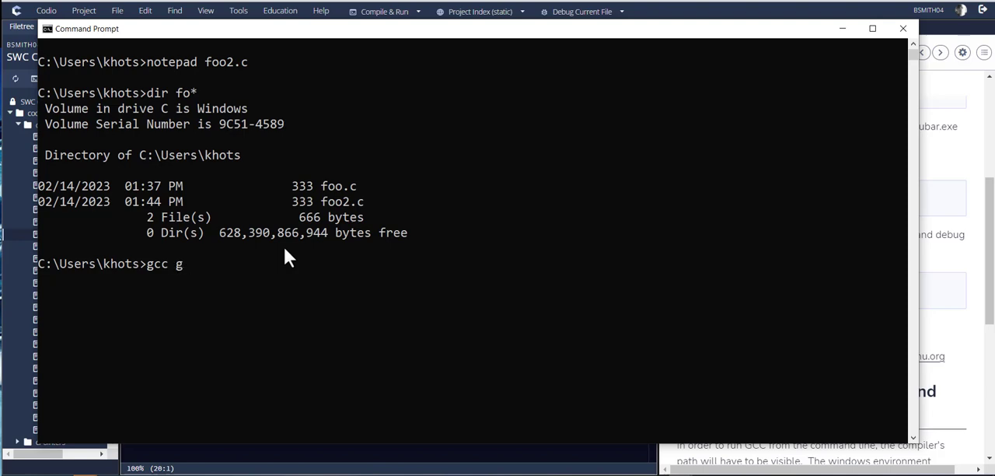
text(foo2.c)
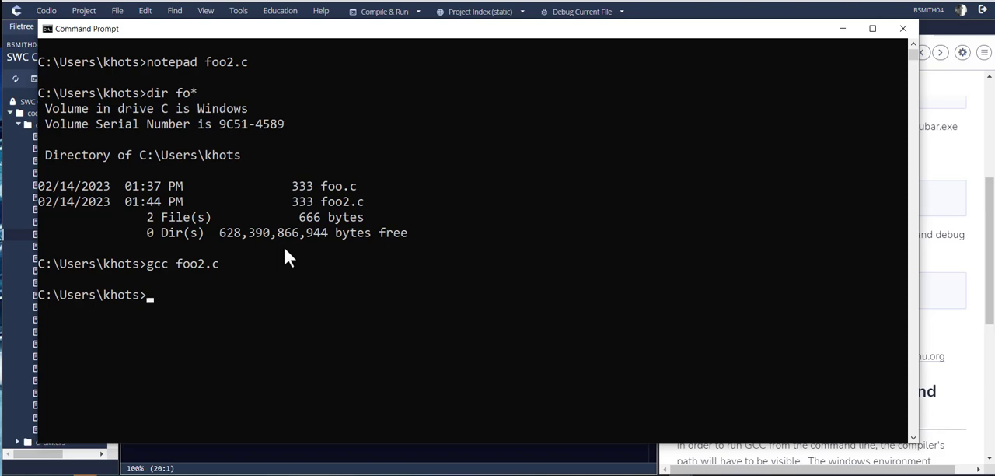
text(dir)
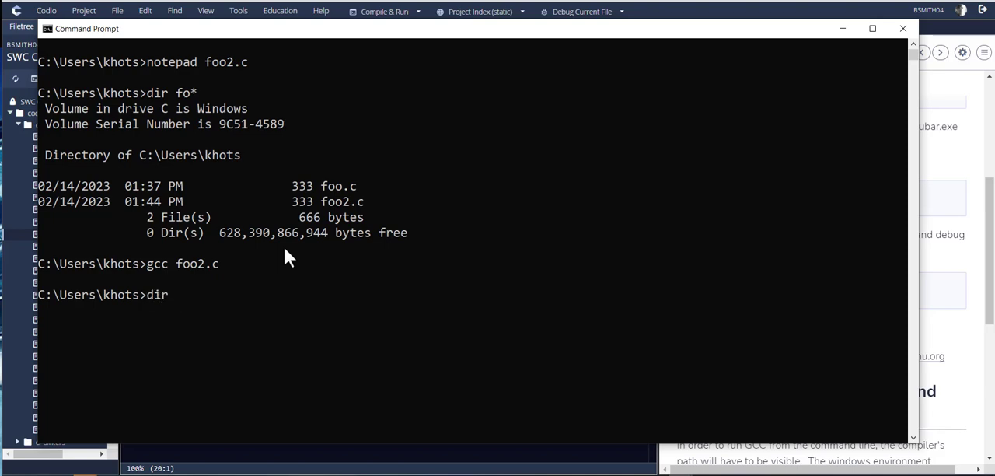
text(/od)
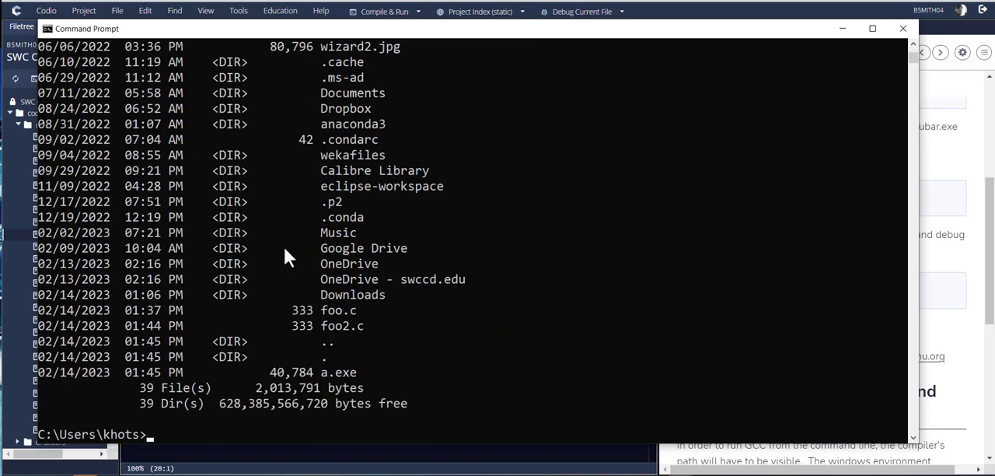
mouse_move(346, 378)
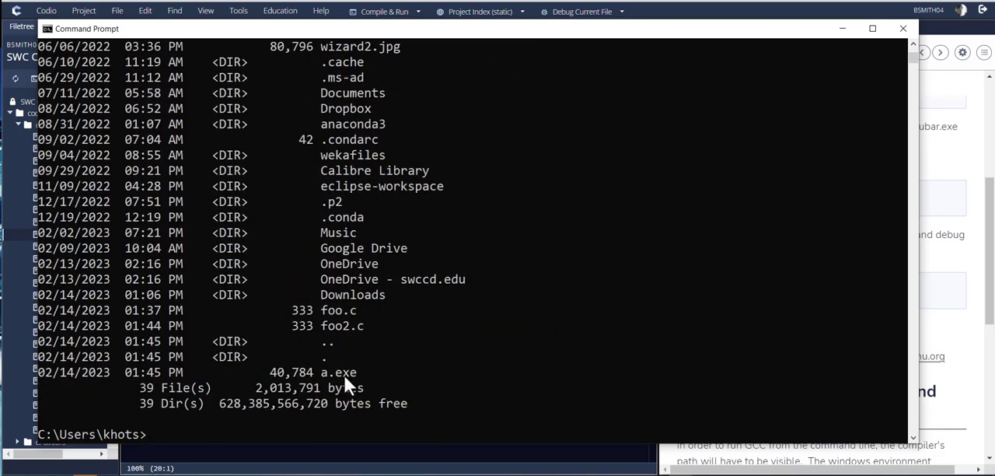
mouse_move(338, 378)
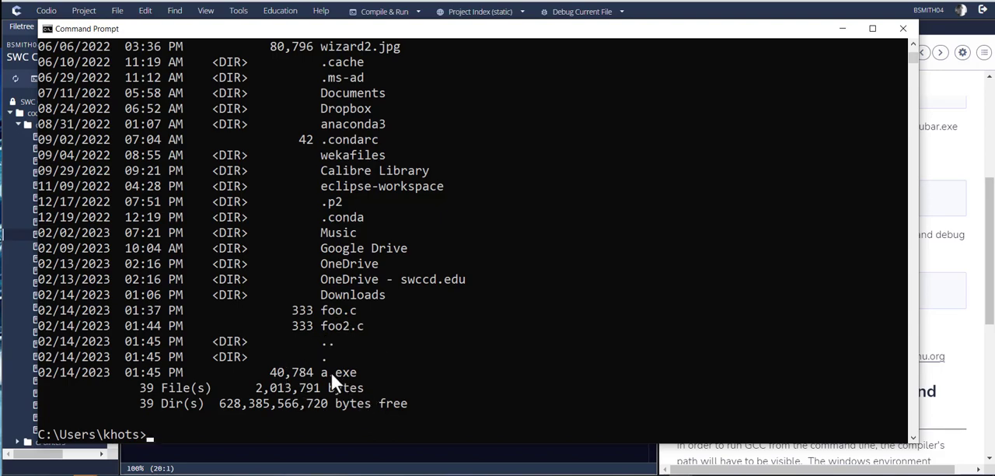
mouse_move(425, 352)
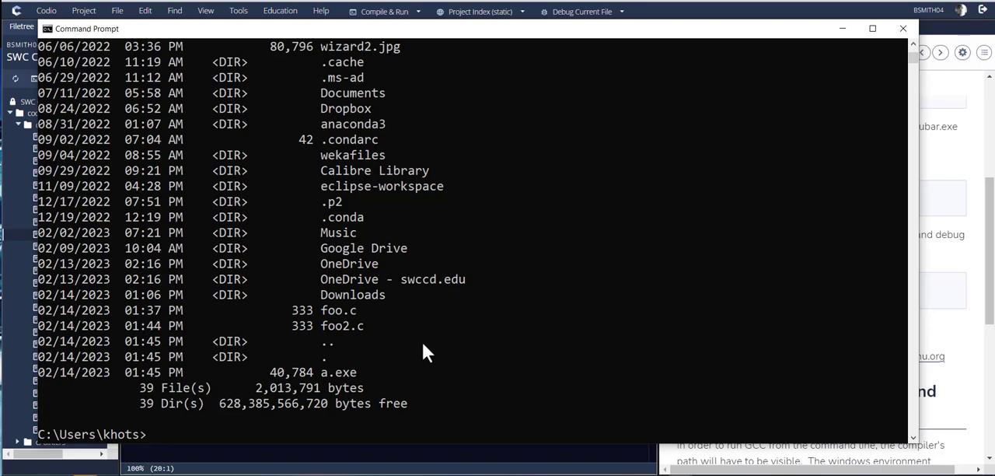
Step: Run a and a.exe, both printing 'The avg is 4.000000', then list files with dir /od
text(a)
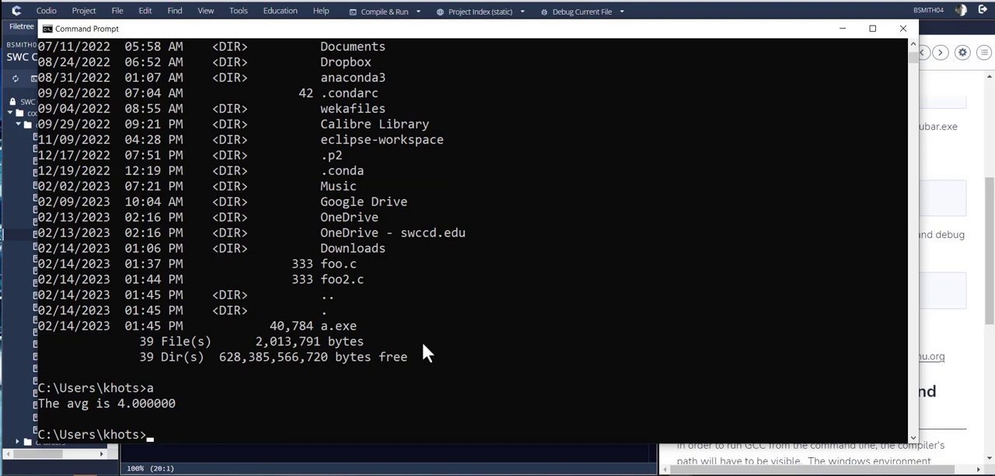
text(.exe)
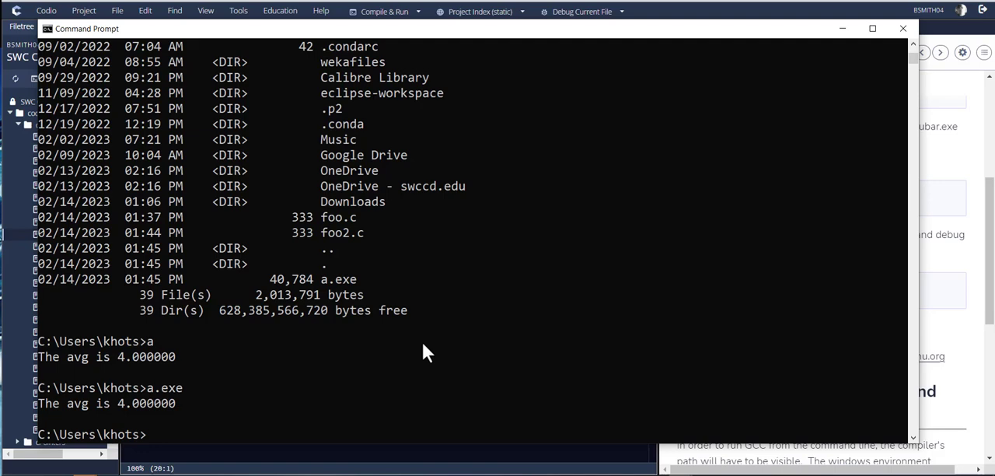
text(c)
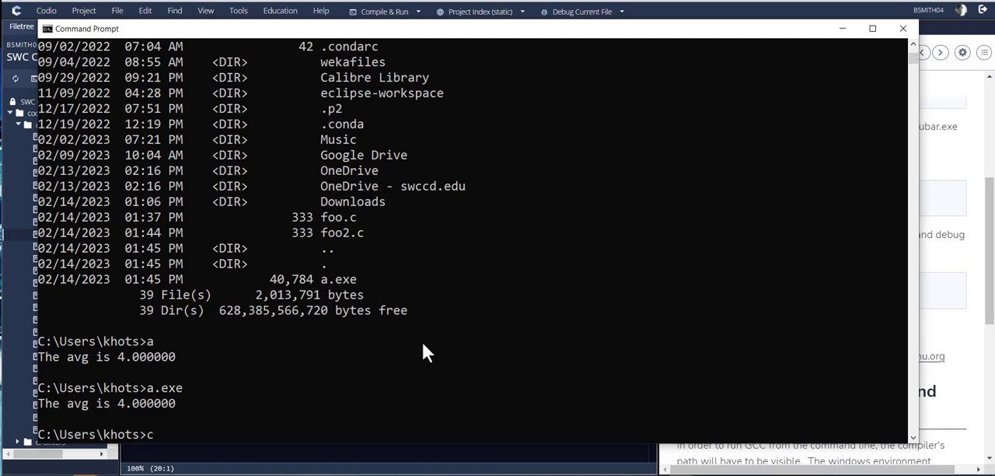
text(ir /od)
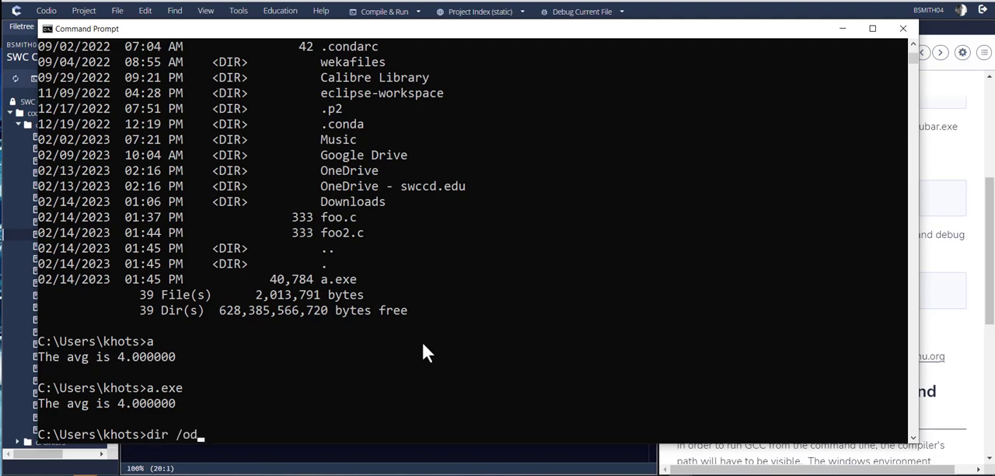
Step: Compile foo2.c into an executable named foo2 with gcc foo2.c -o foo2
text(gcc foo2.c -)
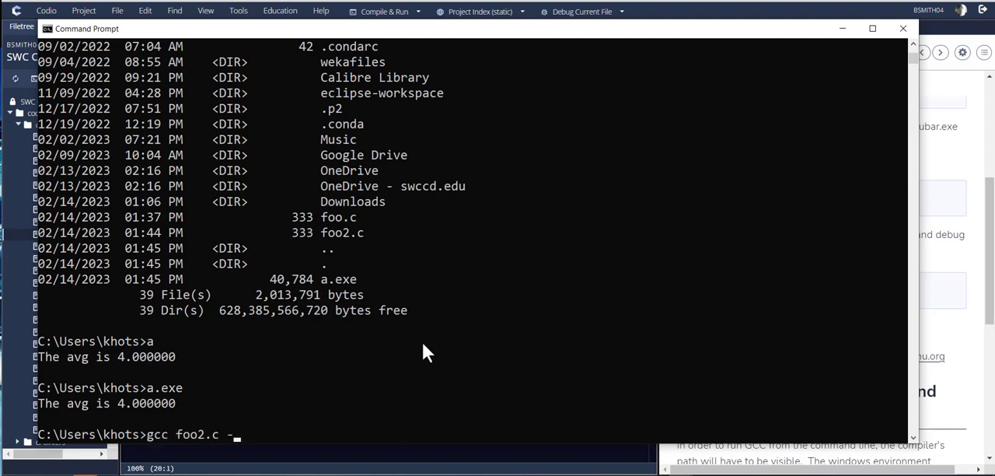
text(p)
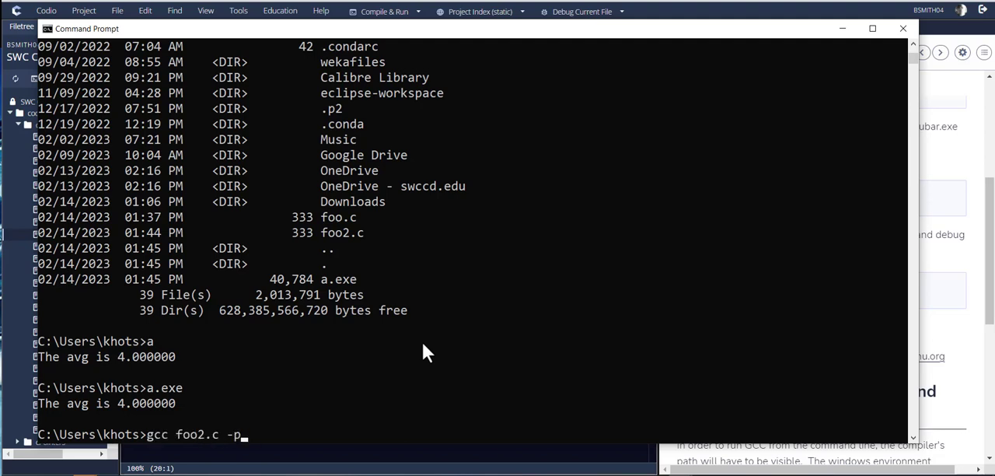
text(o foo2)
text(a.exe)
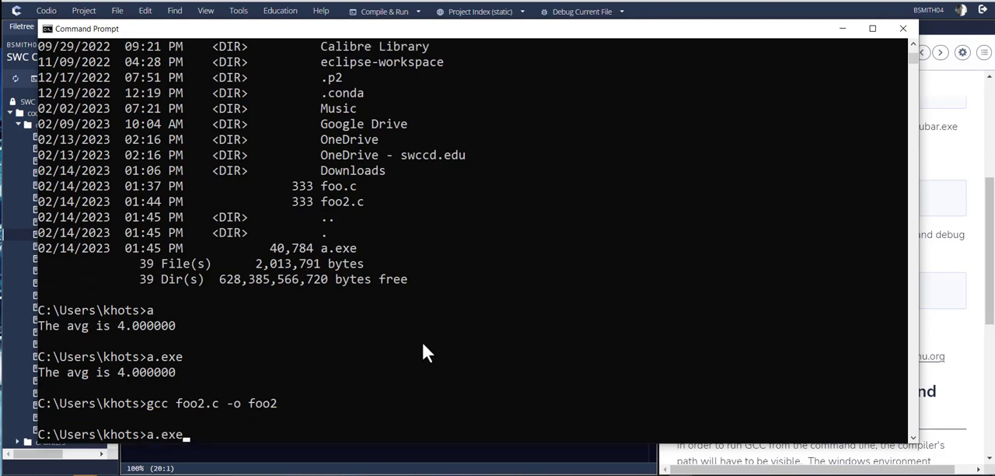
Step: List files to confirm foo2.exe exists, then run foo2 to print 'The avg is 4.000000'
text(dir /od)
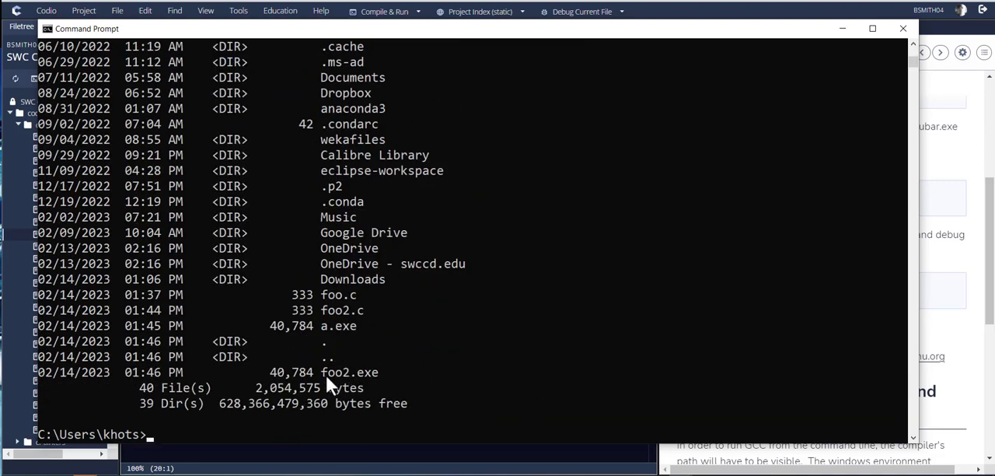
mouse_move(350, 387)
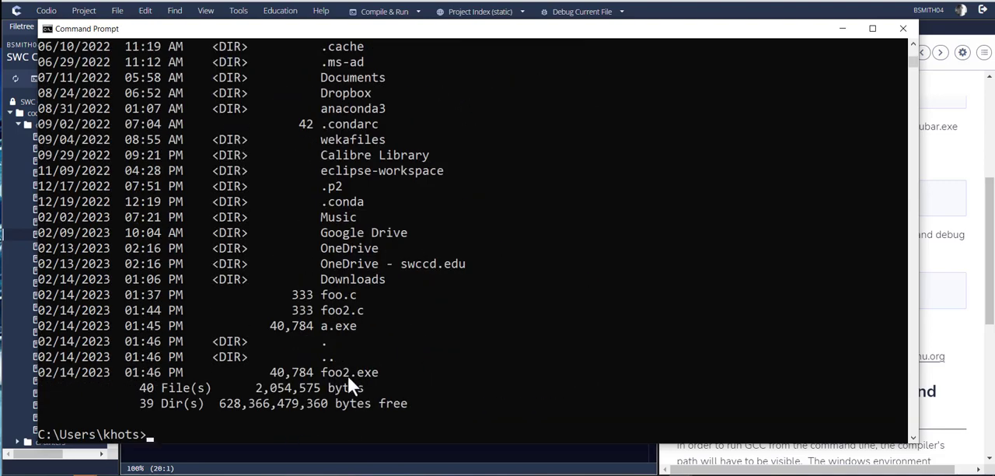
text(foo2)
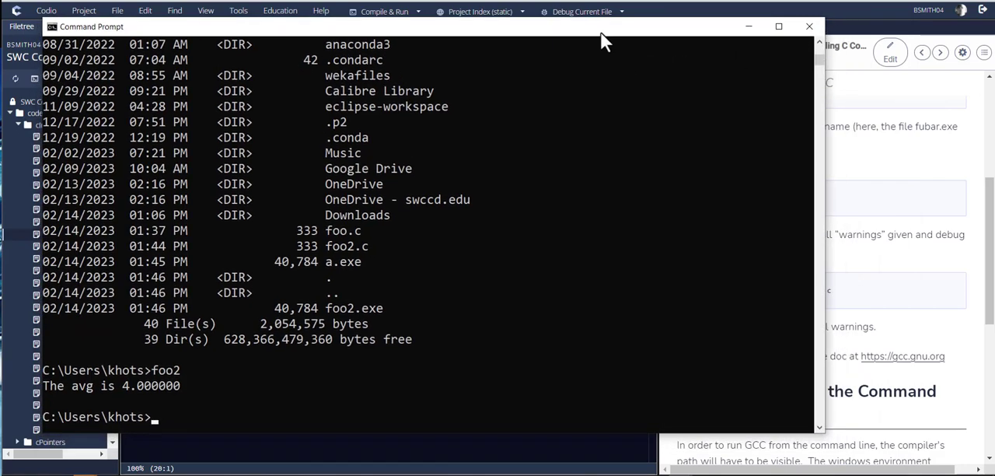
mouse_move(435, 311)
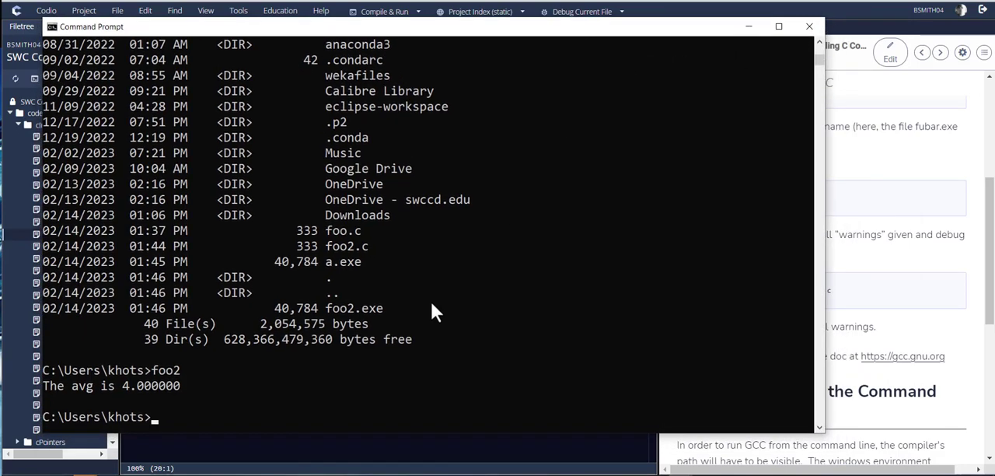
mouse_move(432, 307)
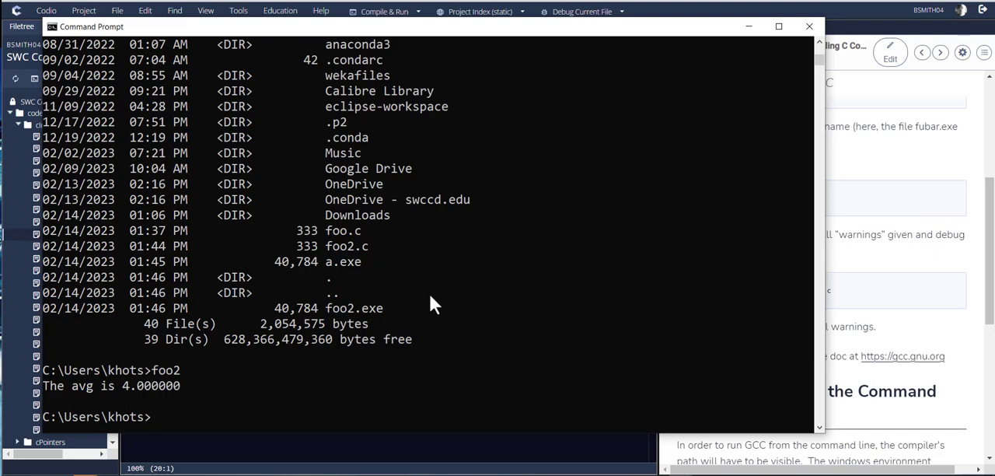
mouse_move(326, 307)
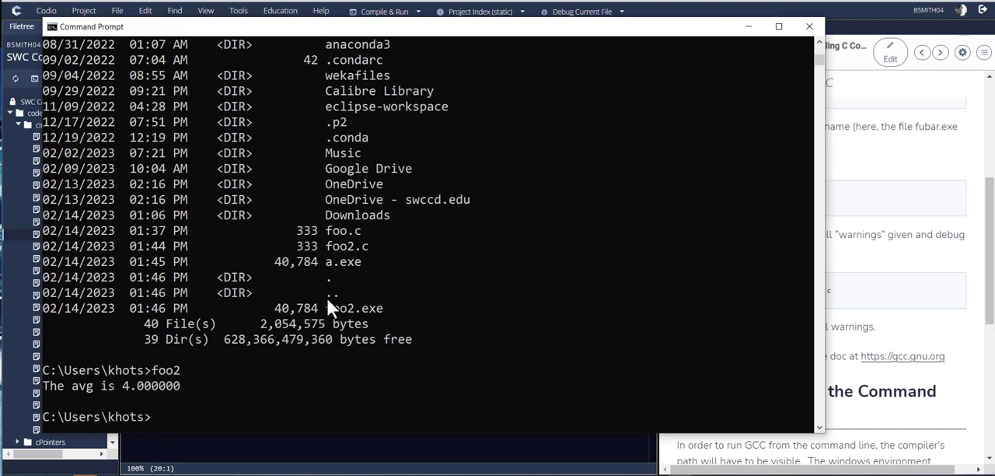
mouse_move(288, 339)
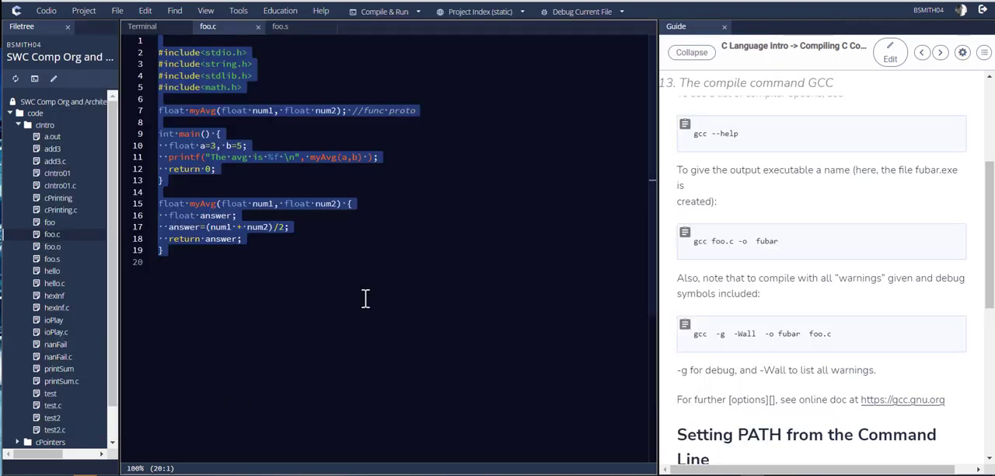
Step: Scroll the Codio guide to 'Setting PATH from the Command Line' and its YouTube video
scroll(down, 3)
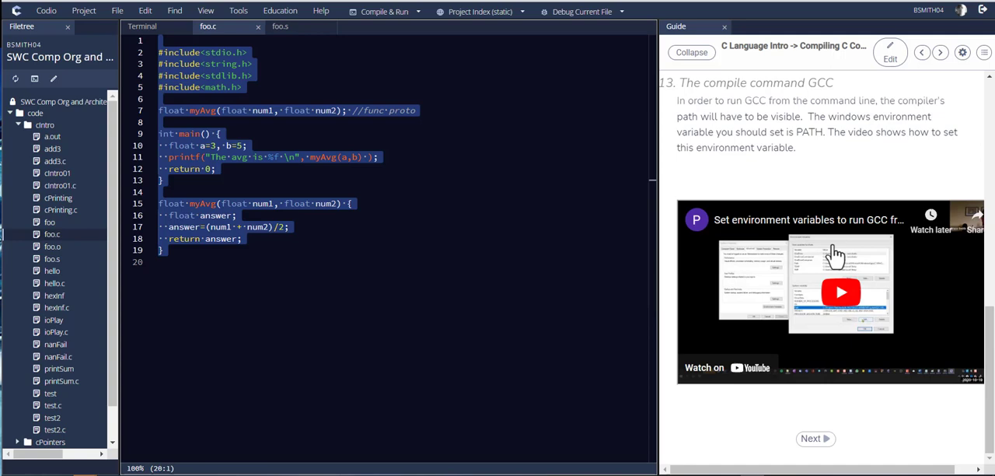
mouse_move(834, 327)
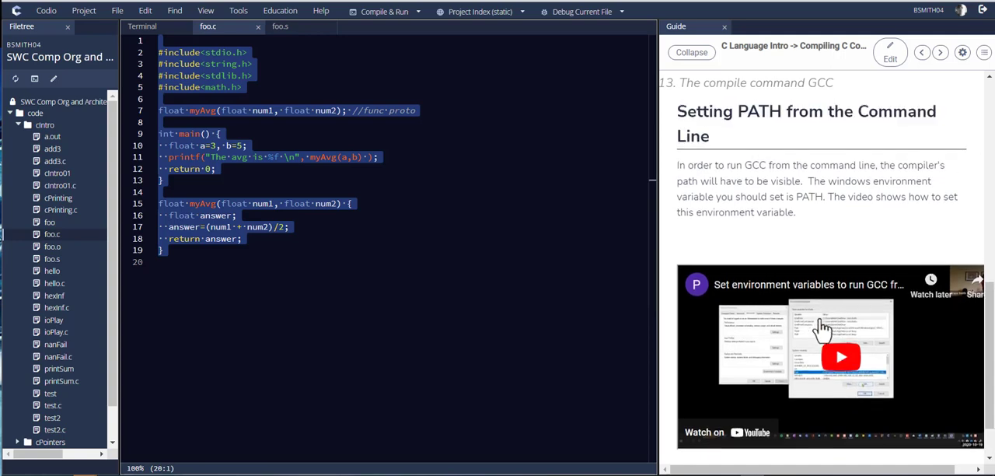
scroll(down, 3)
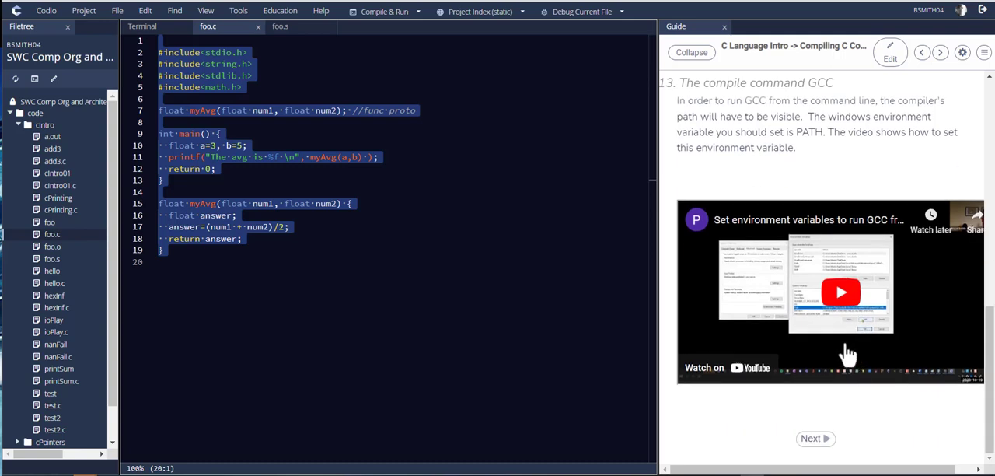
mouse_move(818, 351)
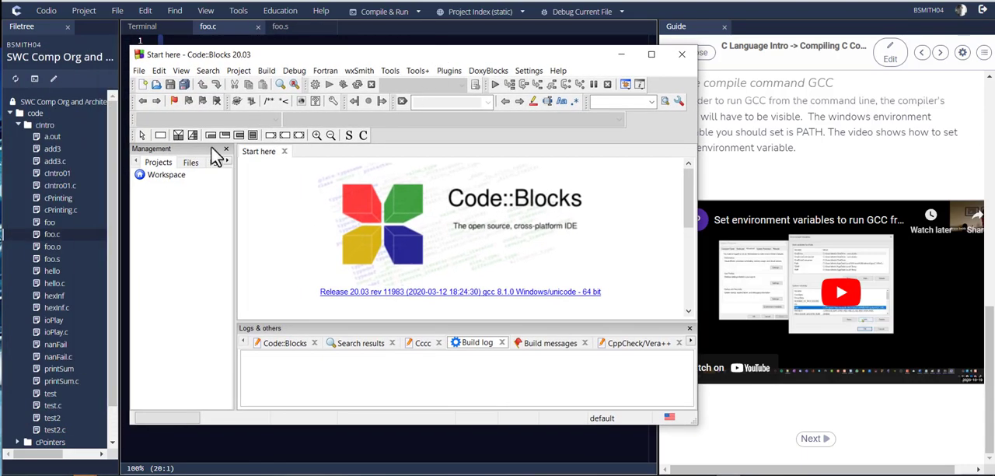
mouse_move(518, 48)
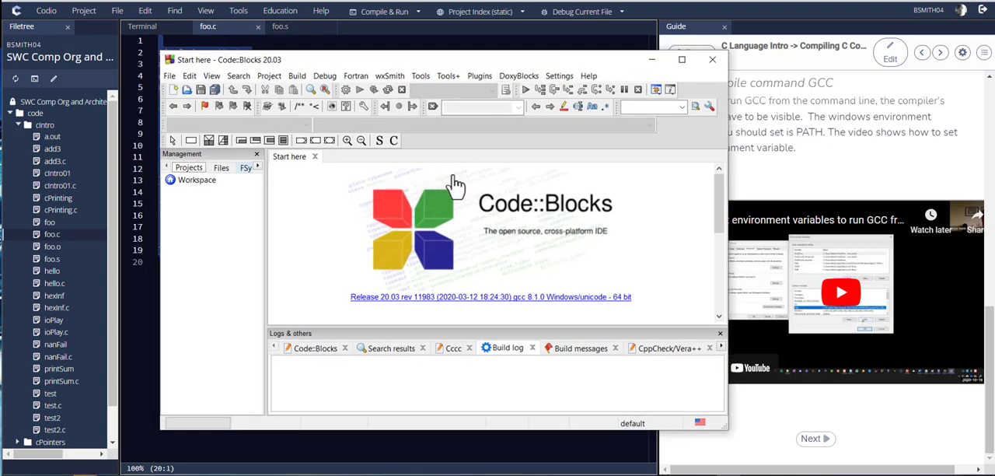
mouse_move(491, 190)
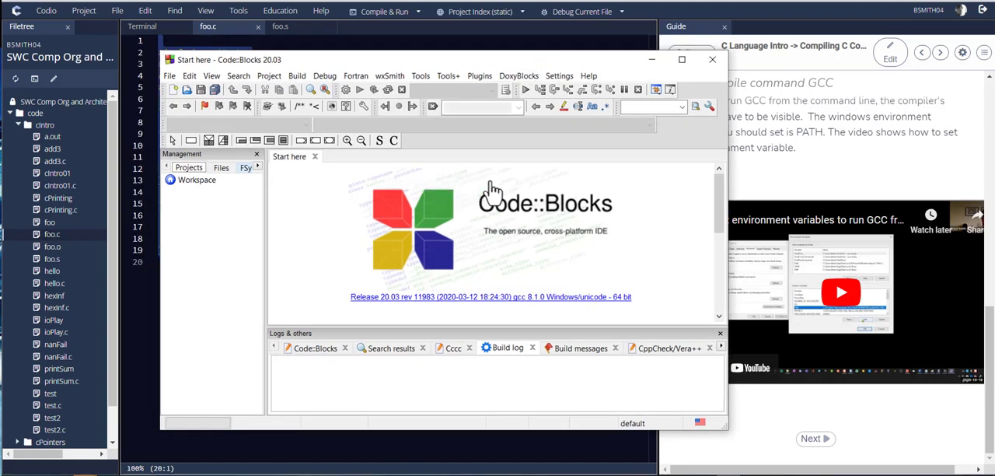
mouse_move(419, 132)
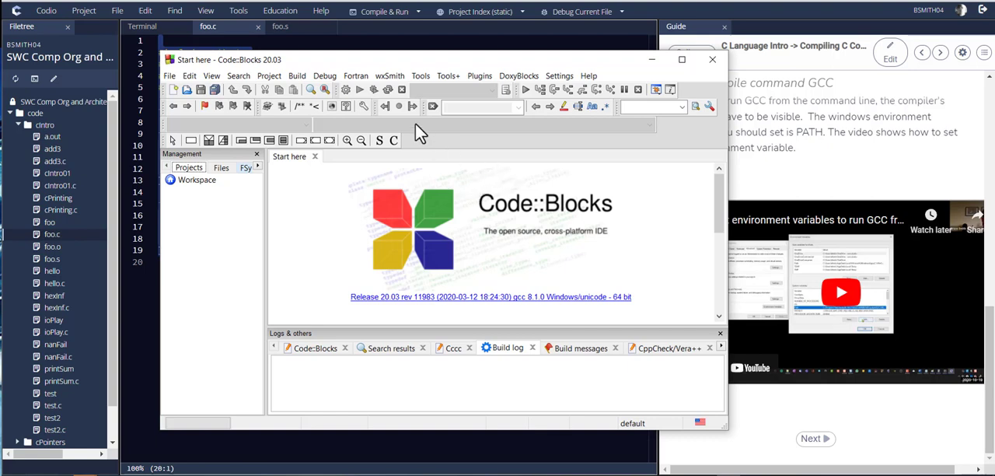
mouse_move(507, 108)
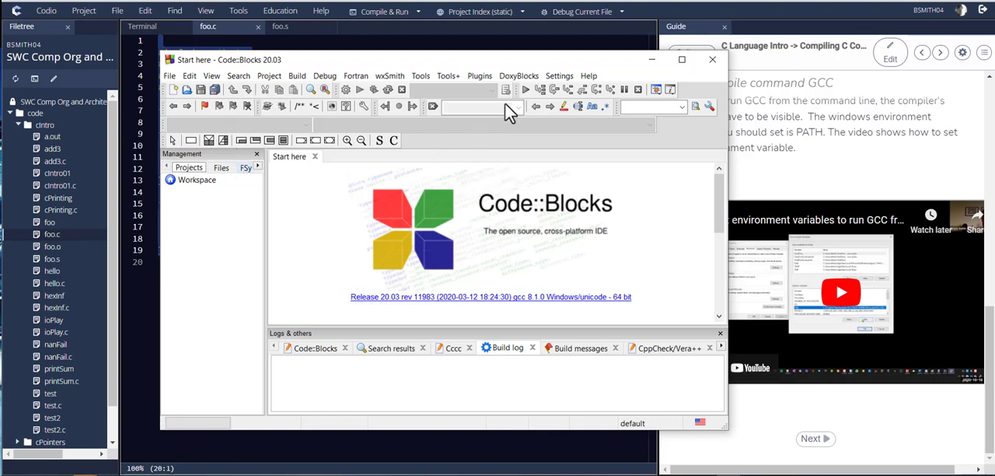